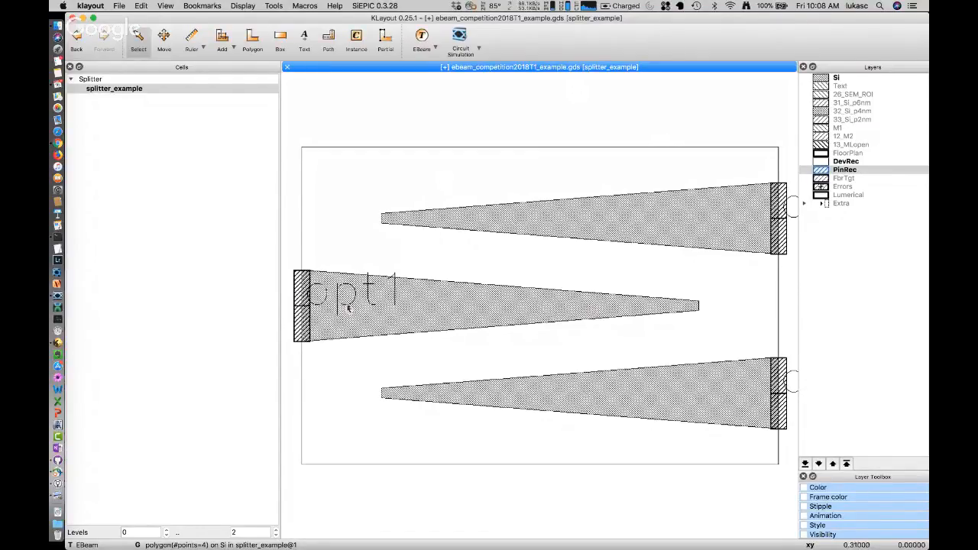
pyautogui.moveTo(615, 304)
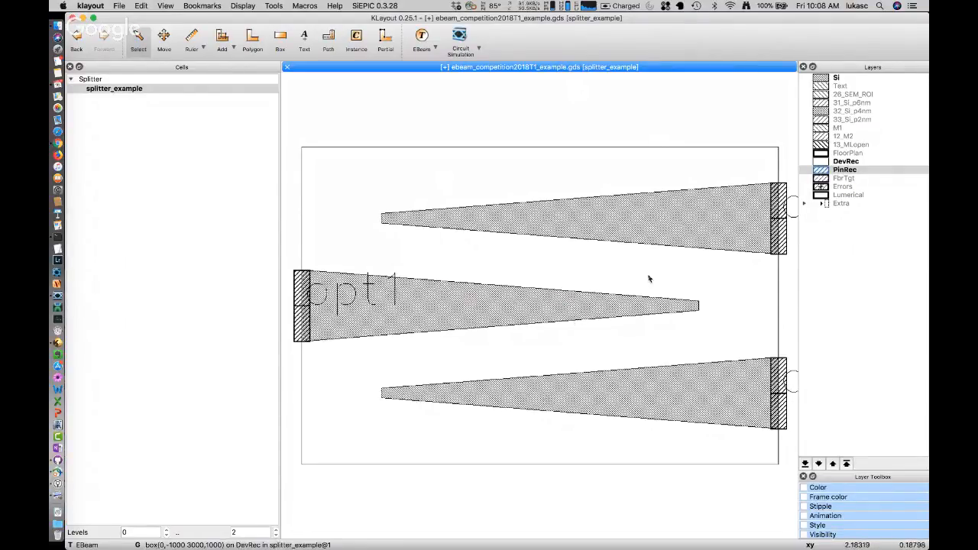
pyautogui.moveTo(610, 224)
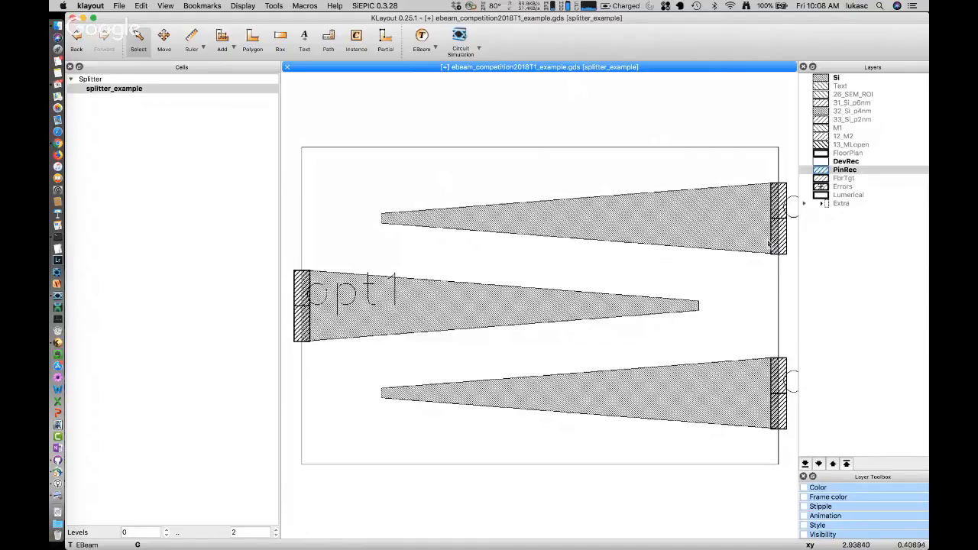
# Inspect the splitter's device boundary box and isolate the silicon layer, then show all layers again.
pyautogui.click(713, 165)
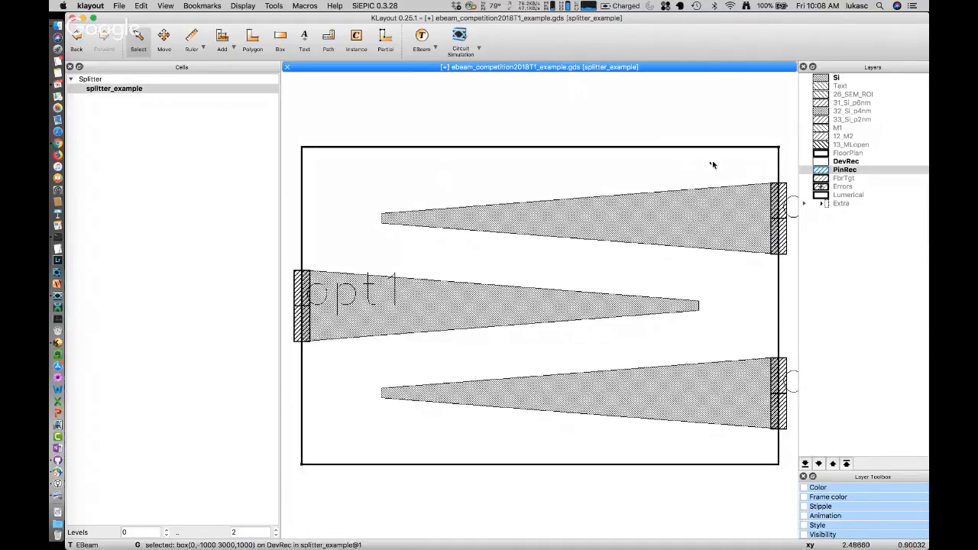
pyautogui.click(847, 162)
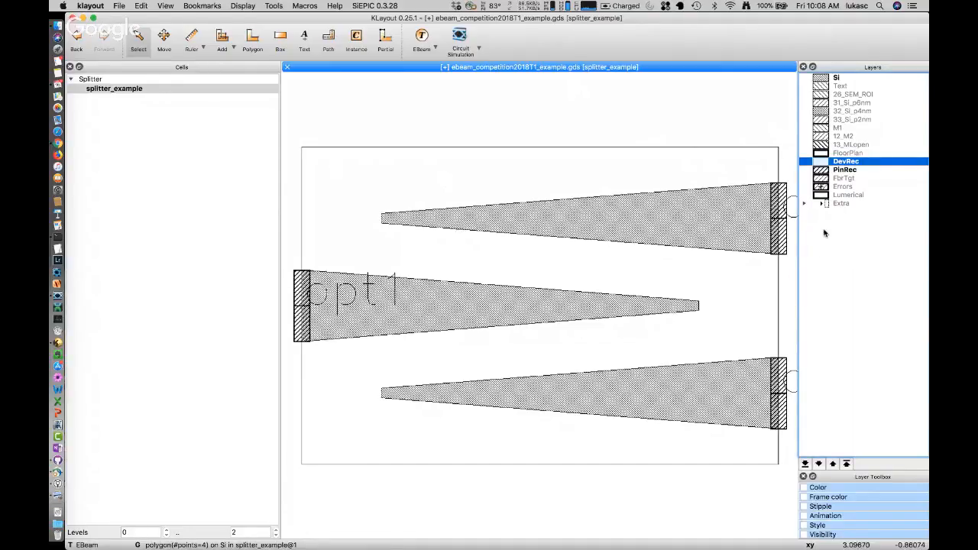
pyautogui.click(834, 76)
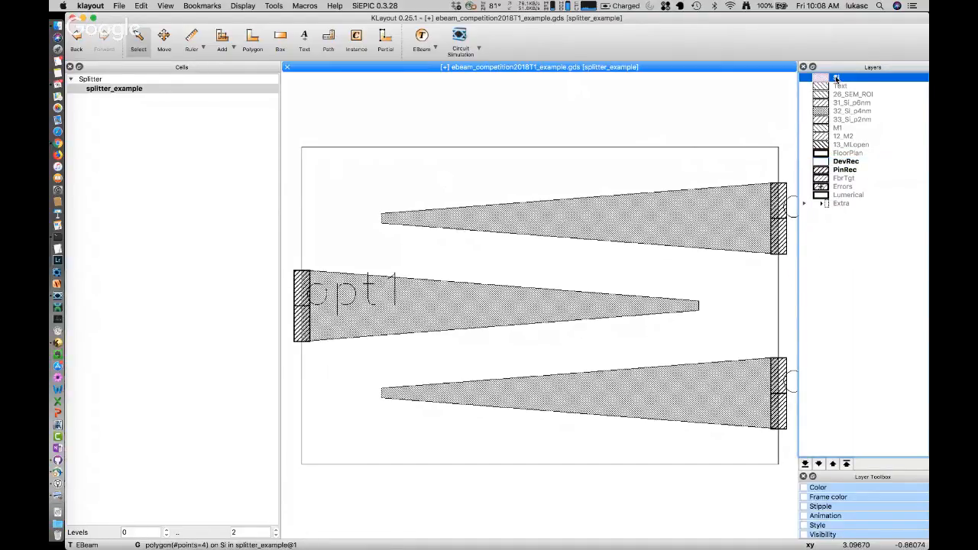
pyautogui.click(847, 169)
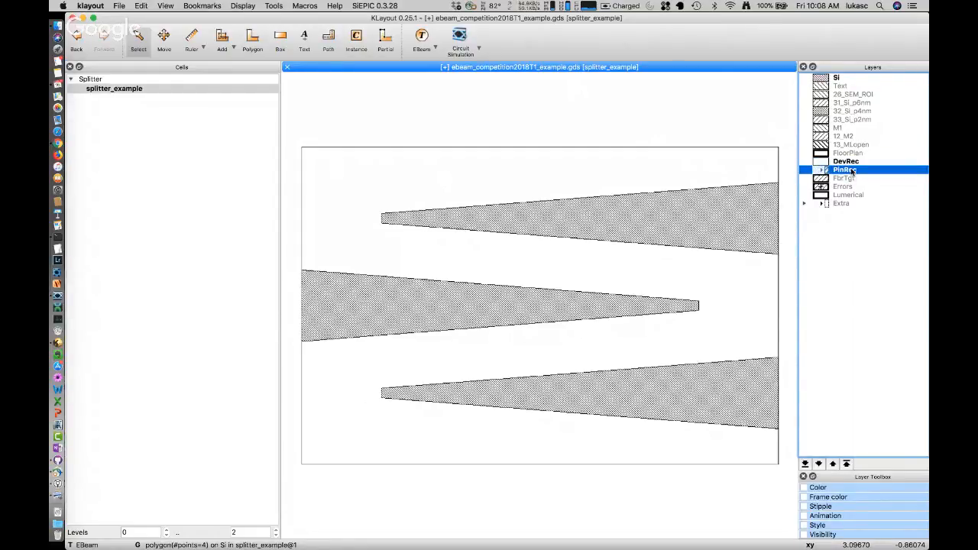
pyautogui.click(847, 169)
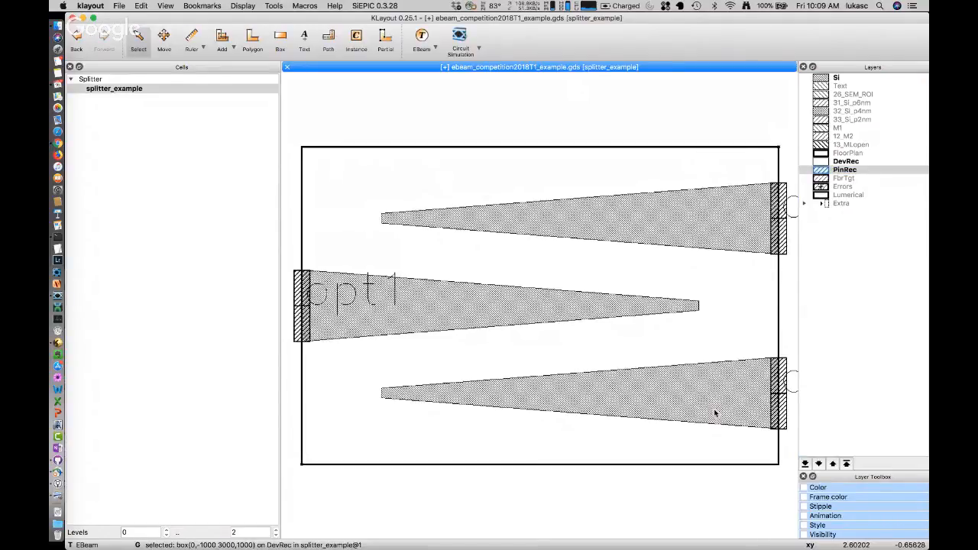
pyautogui.moveTo(794, 307)
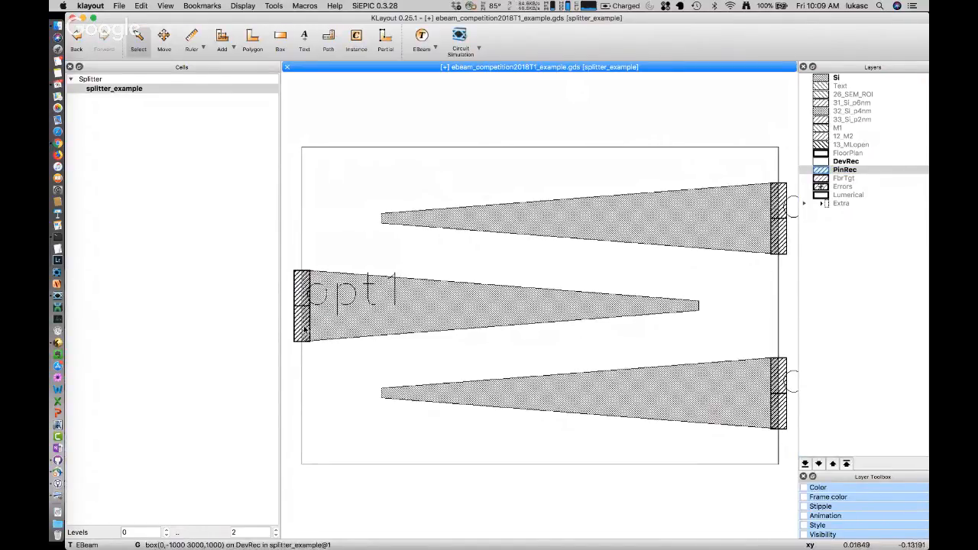
pyautogui.moveTo(267, 341)
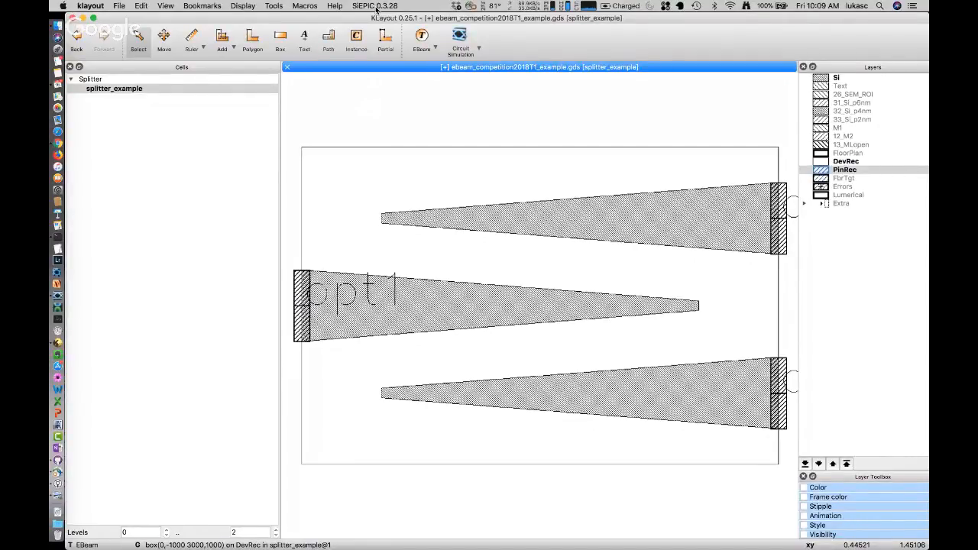
# Launch the SiEPIC FDTD S-parameter simulation and set mode selection 1 and mesh accuracy 1.
pyautogui.click(373, 6)
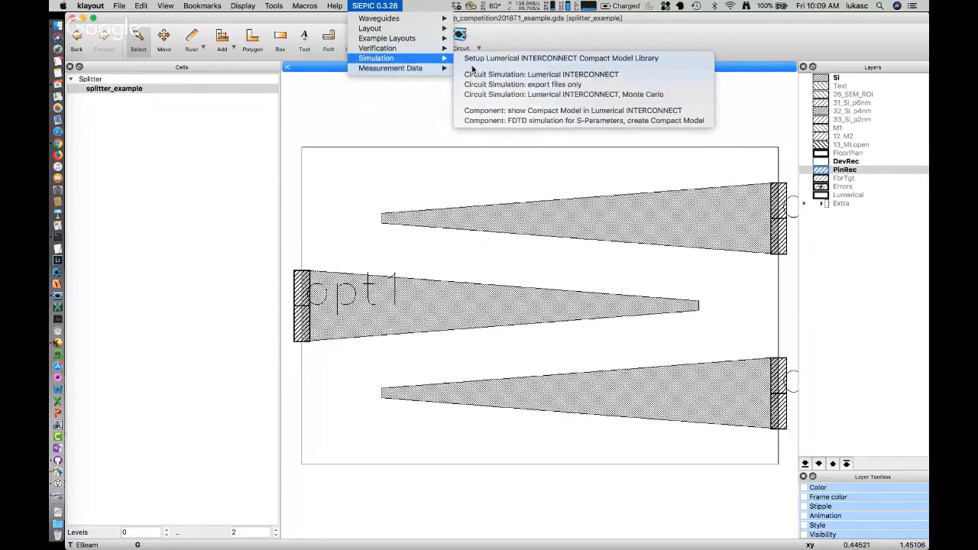
pyautogui.moveTo(584, 119)
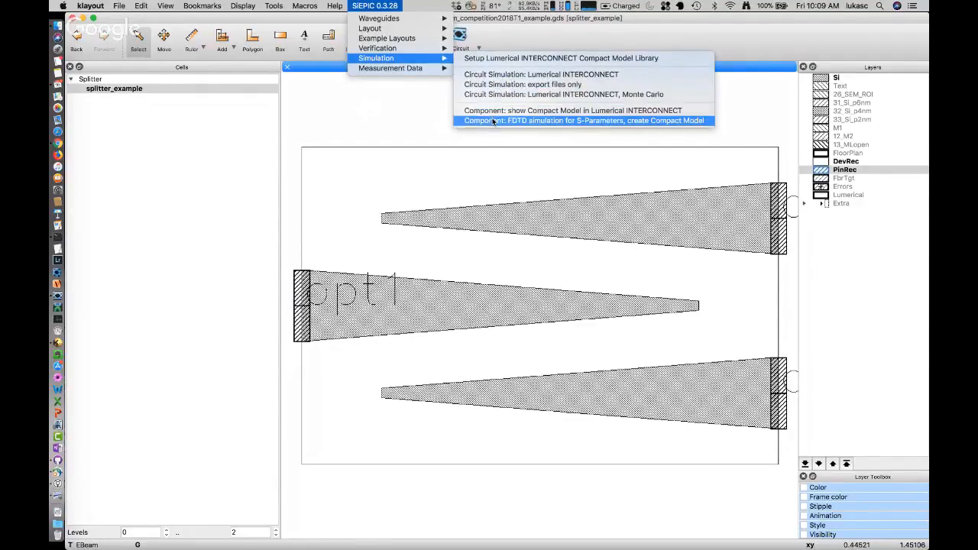
pyautogui.moveTo(485, 127)
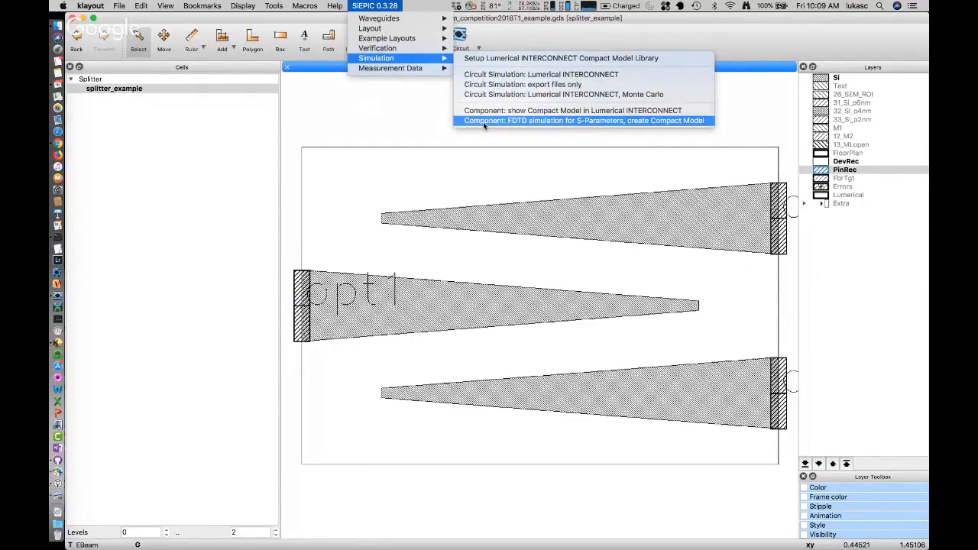
pyautogui.moveTo(593, 130)
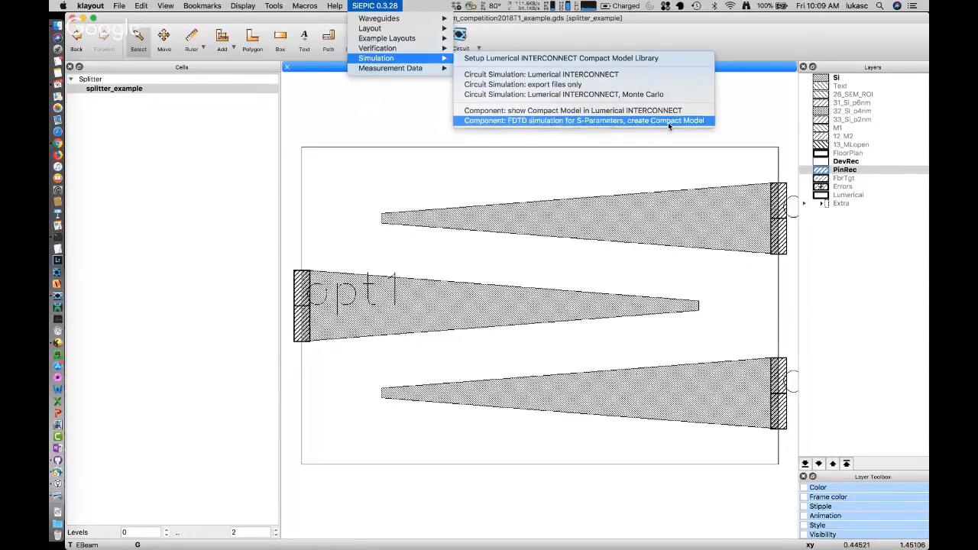
pyautogui.click(584, 120)
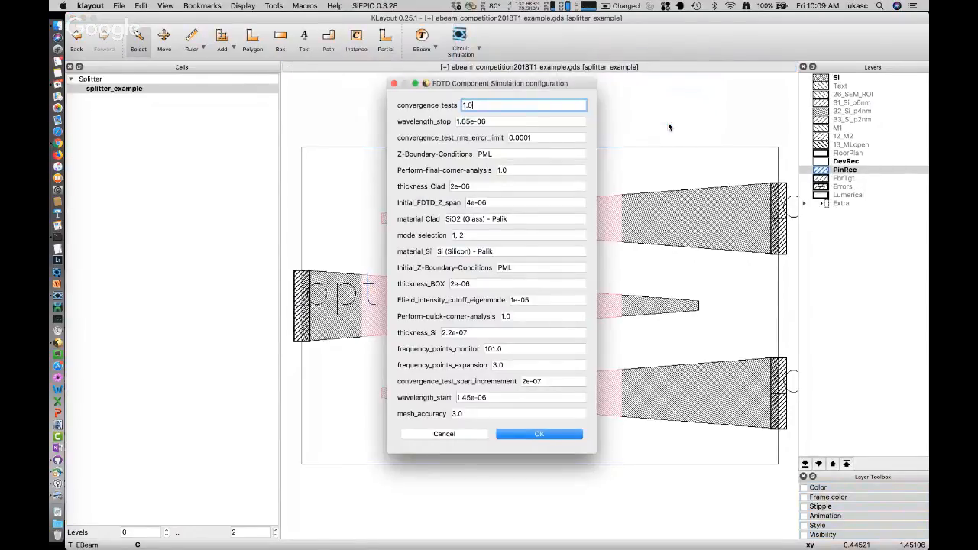
pyautogui.moveTo(522, 412)
pyautogui.write('0')
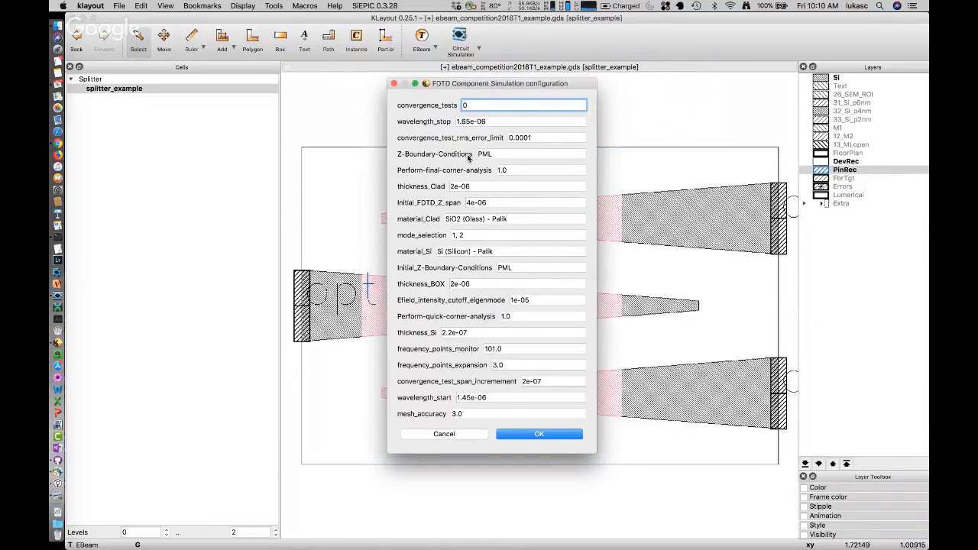
pyautogui.moveTo(492, 200)
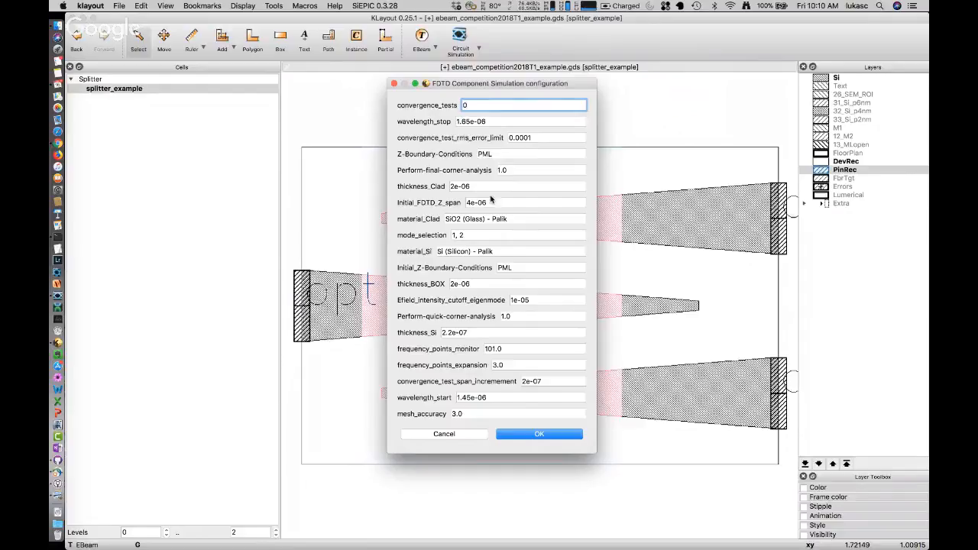
pyautogui.moveTo(443, 237)
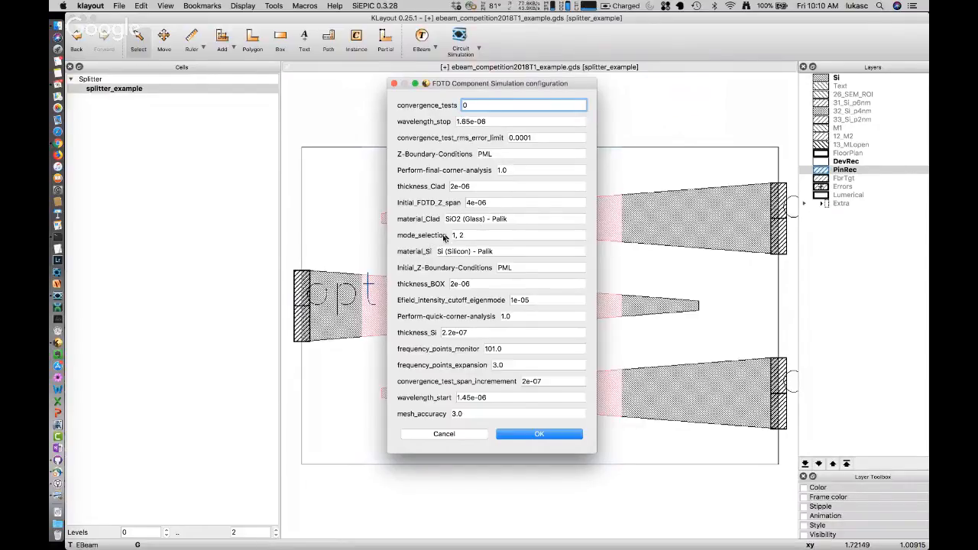
pyautogui.click(518, 236)
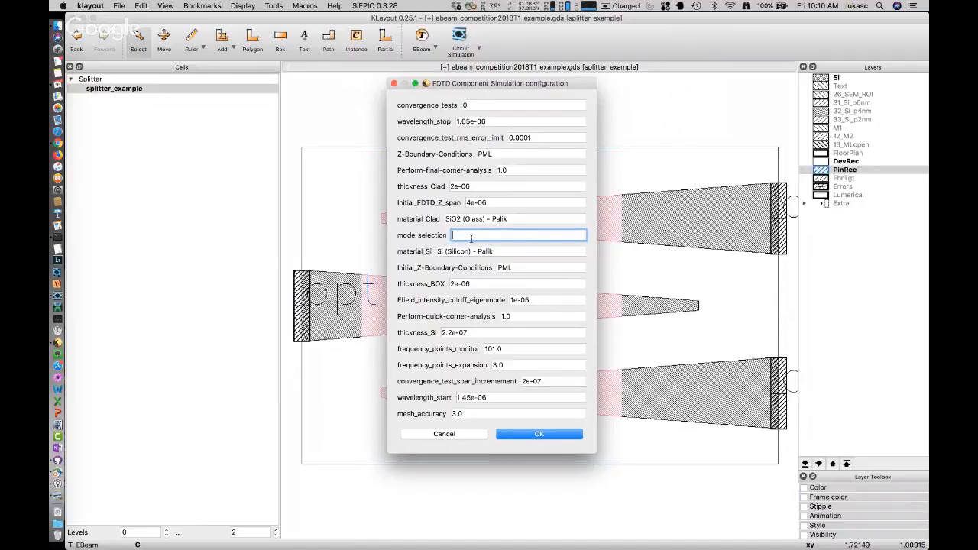
pyautogui.write('1')
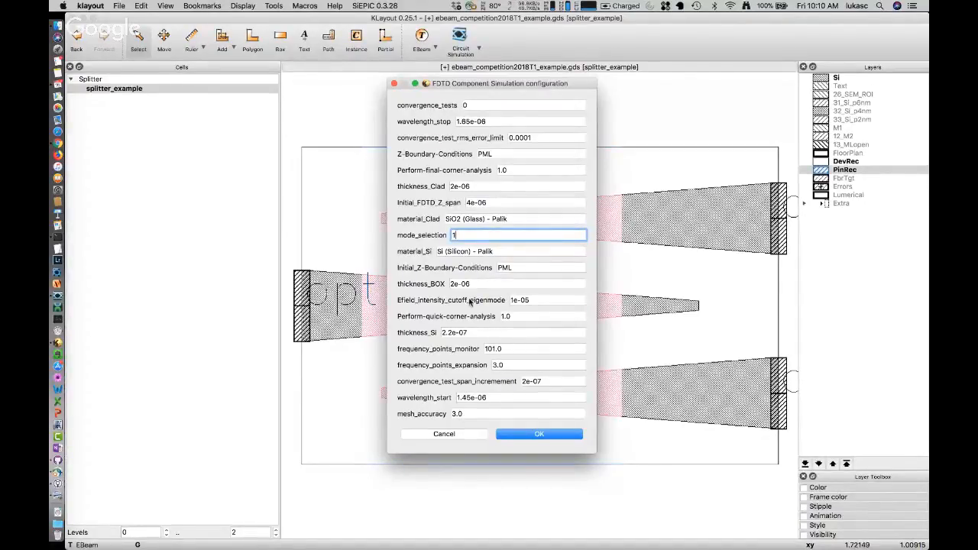
pyautogui.moveTo(519, 386)
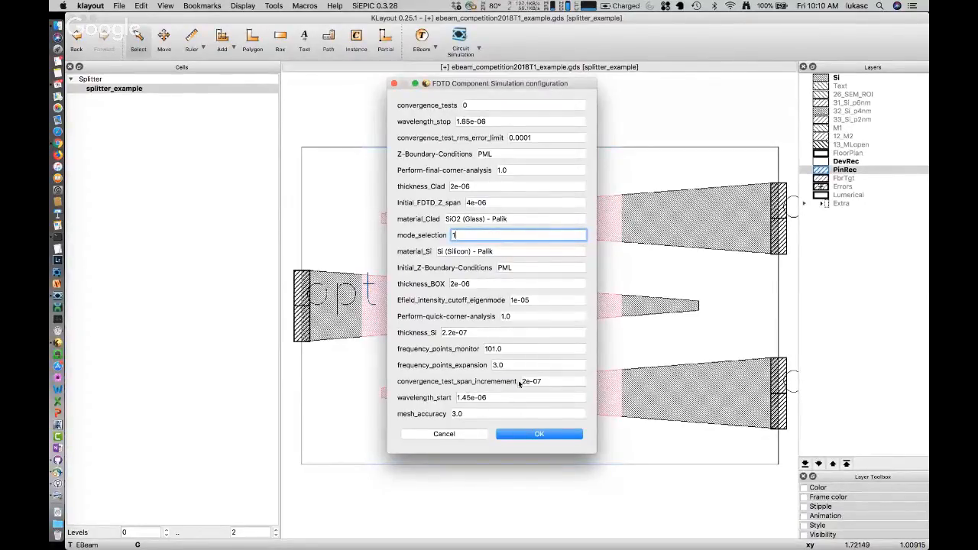
pyautogui.click(516, 413)
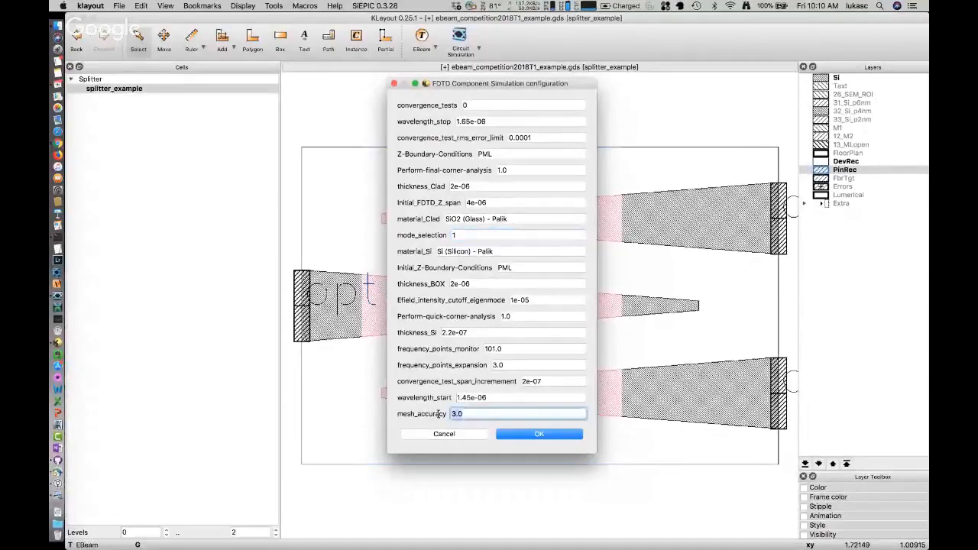
pyautogui.write('4')
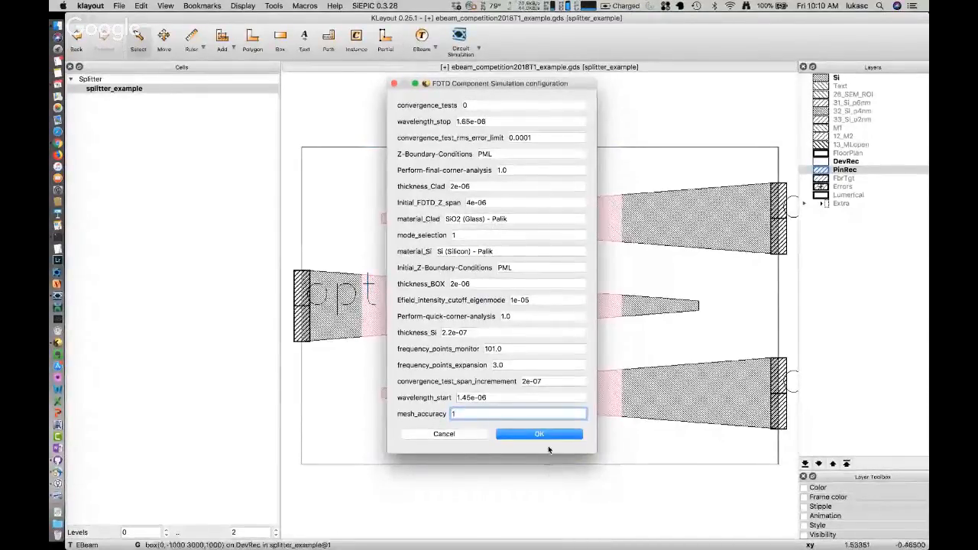
# Confirm the settings, make the top Splitter cell current and reopen the FDTD setup with mode selection 1.
pyautogui.click(538, 434)
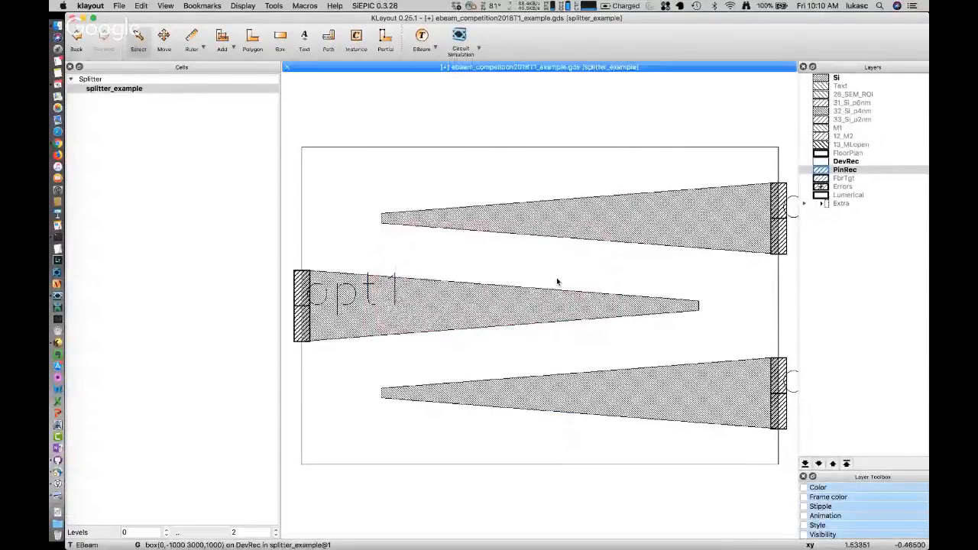
pyautogui.click(92, 79)
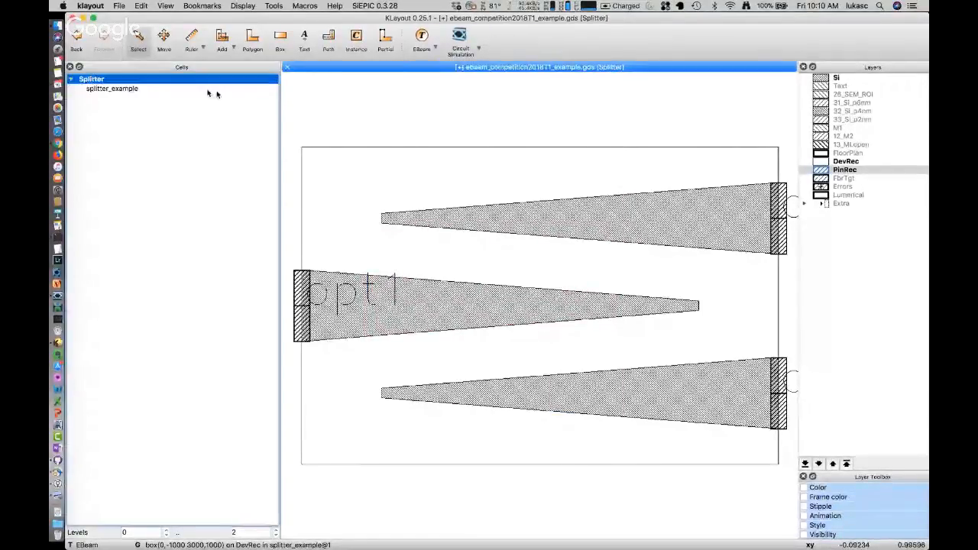
pyautogui.click(373, 6)
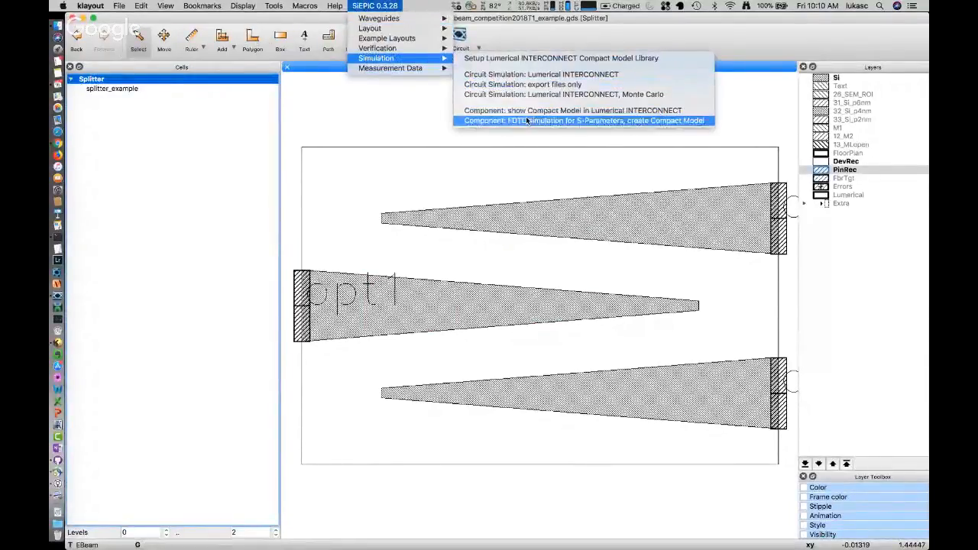
pyautogui.click(584, 121)
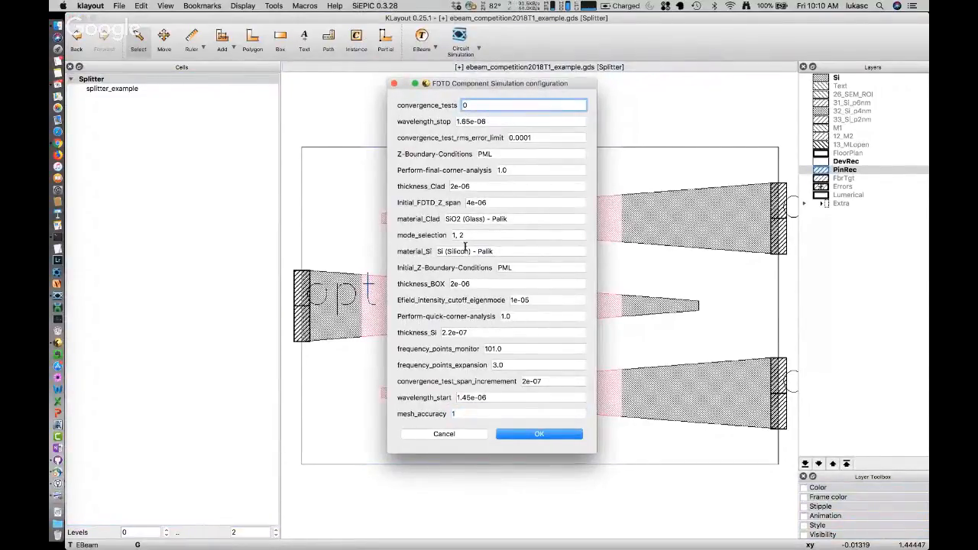
pyautogui.click(516, 235)
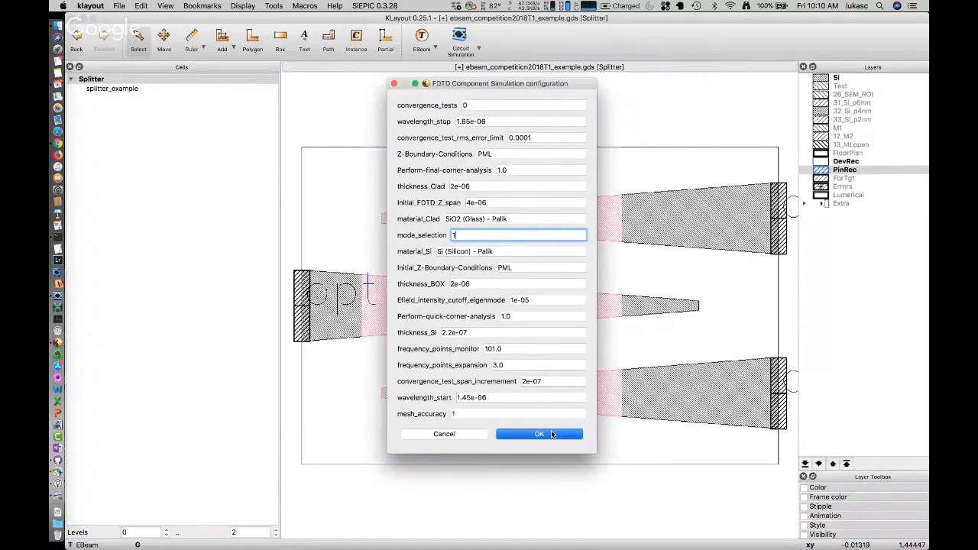
pyautogui.moveTo(64, 289)
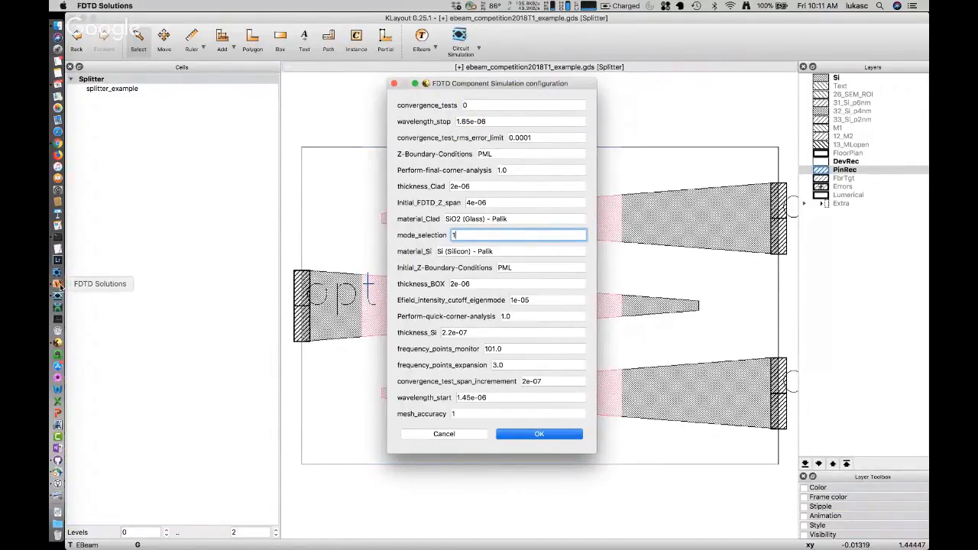
# Launch and run the splitter FDTD simulation, then view the S_opt3_opt1 transmission figure.
pyautogui.click(540, 434)
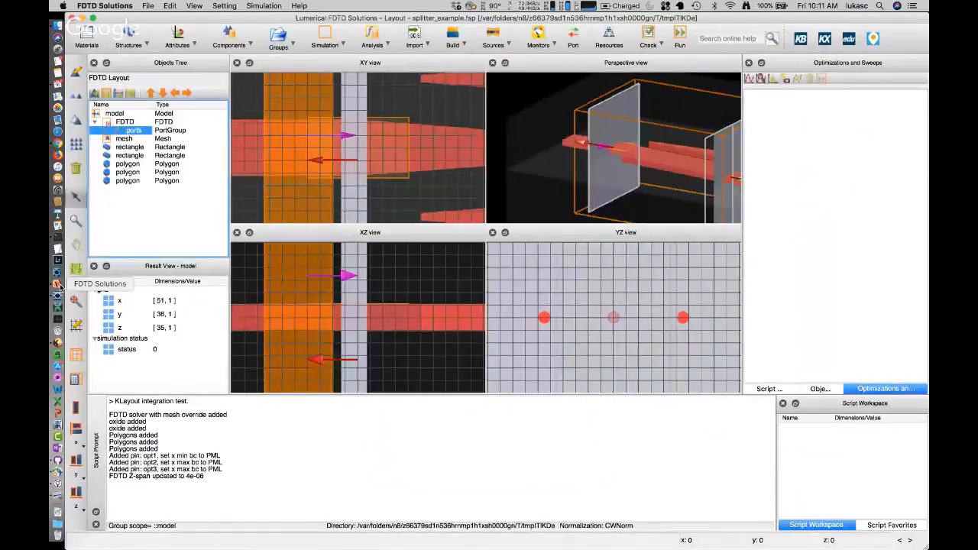
pyautogui.click(679, 34)
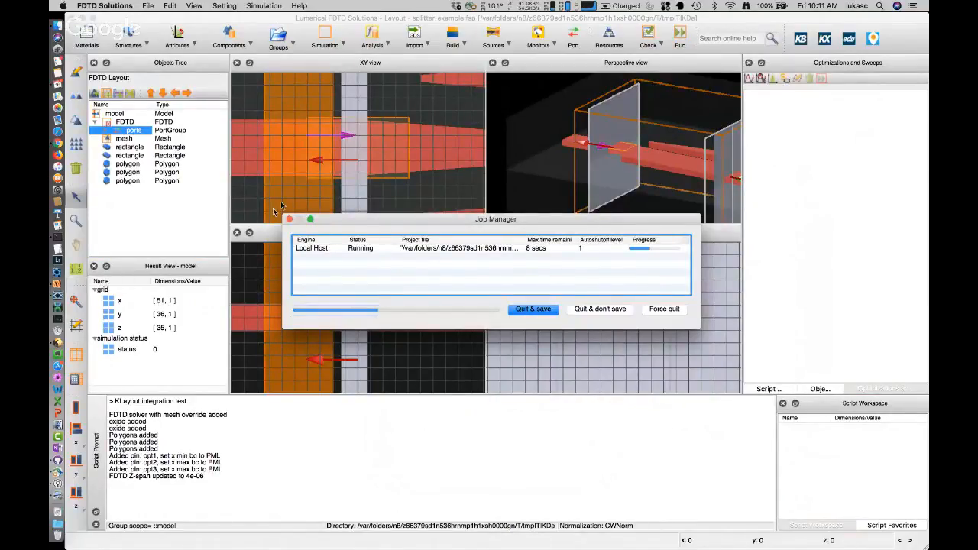
pyautogui.moveTo(343, 144)
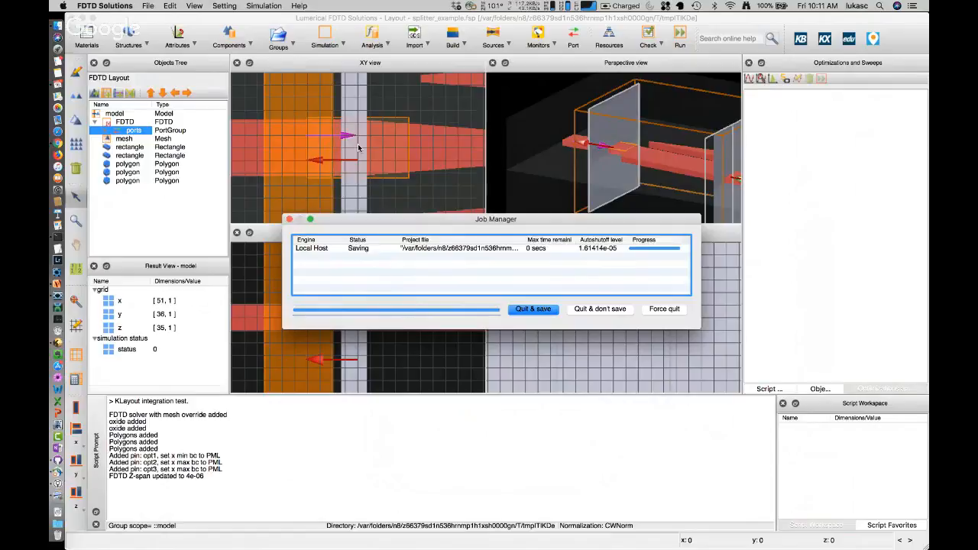
pyautogui.click(532, 309)
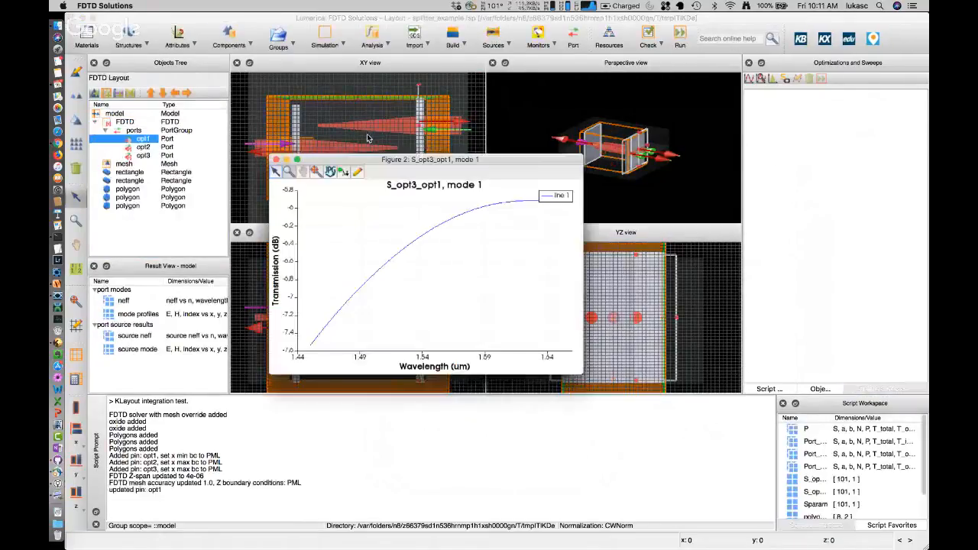
pyautogui.click(143, 156)
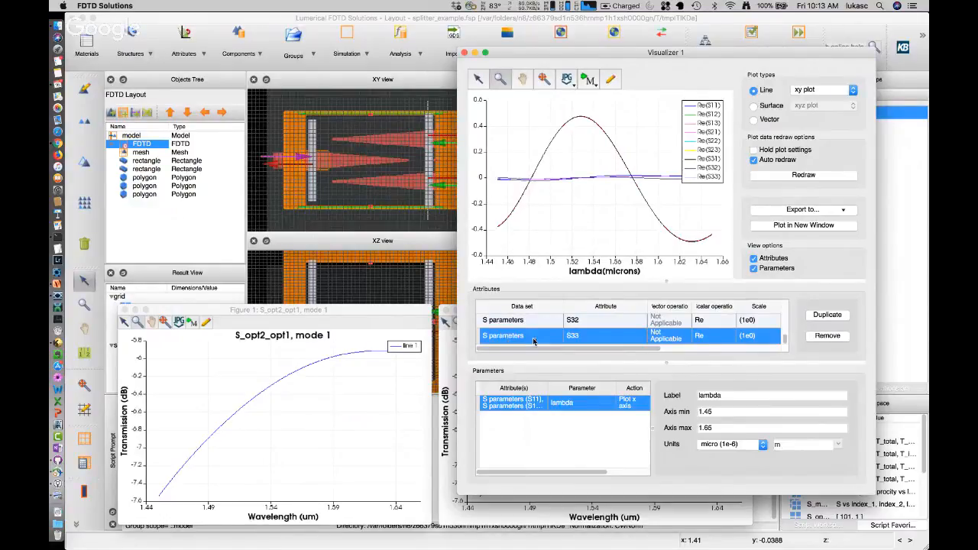
pyautogui.moveTo(711, 324)
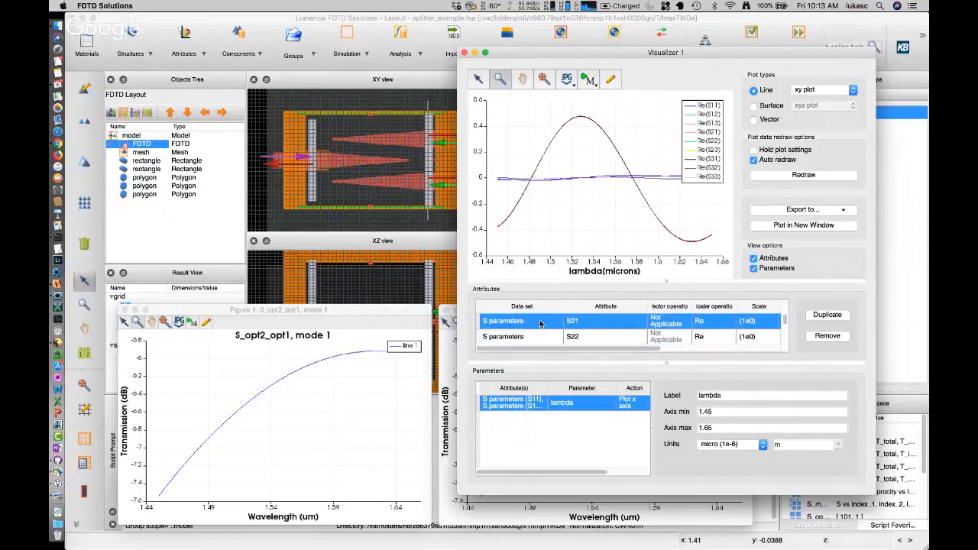
# Change the S21 data set's scalar operation from Re to Abs^2 in the visualizer.
pyautogui.click(711, 321)
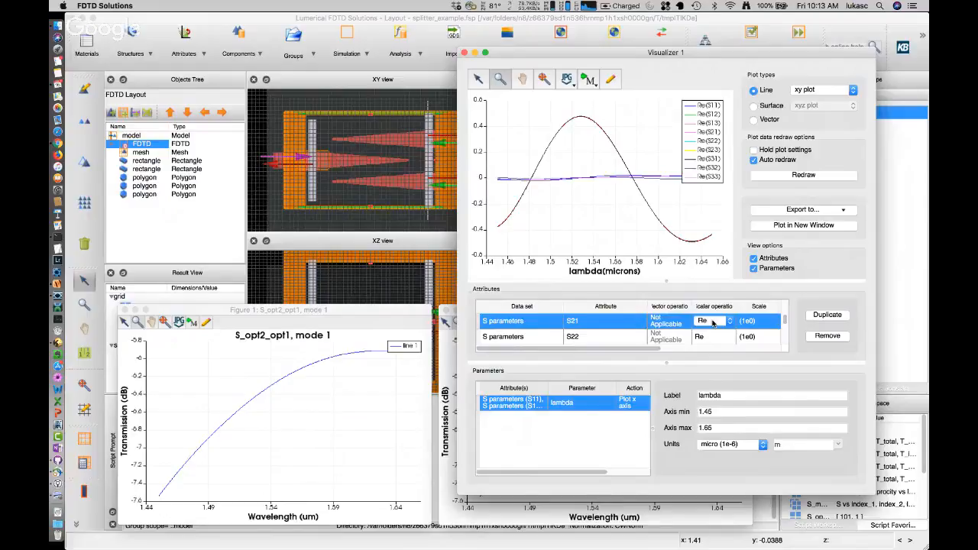
pyautogui.click(712, 321)
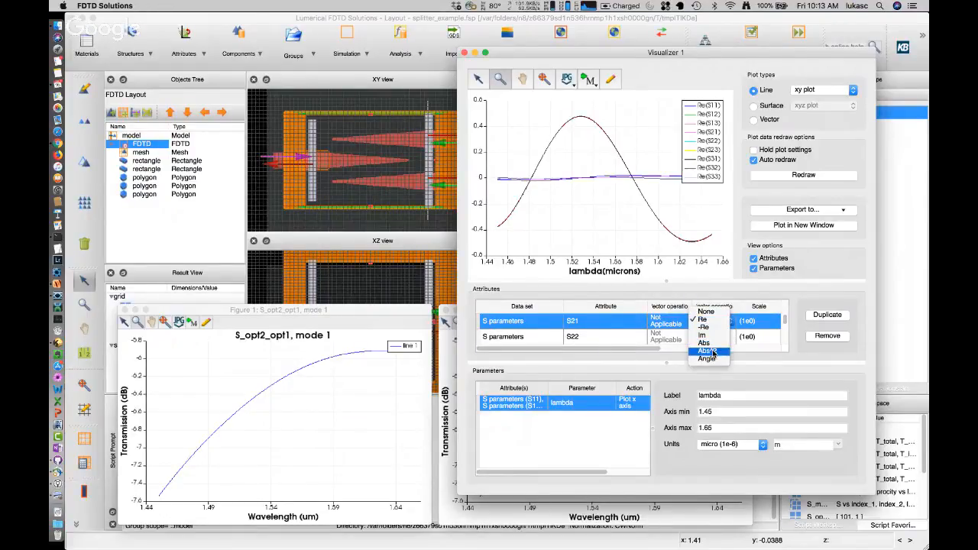
pyautogui.click(707, 345)
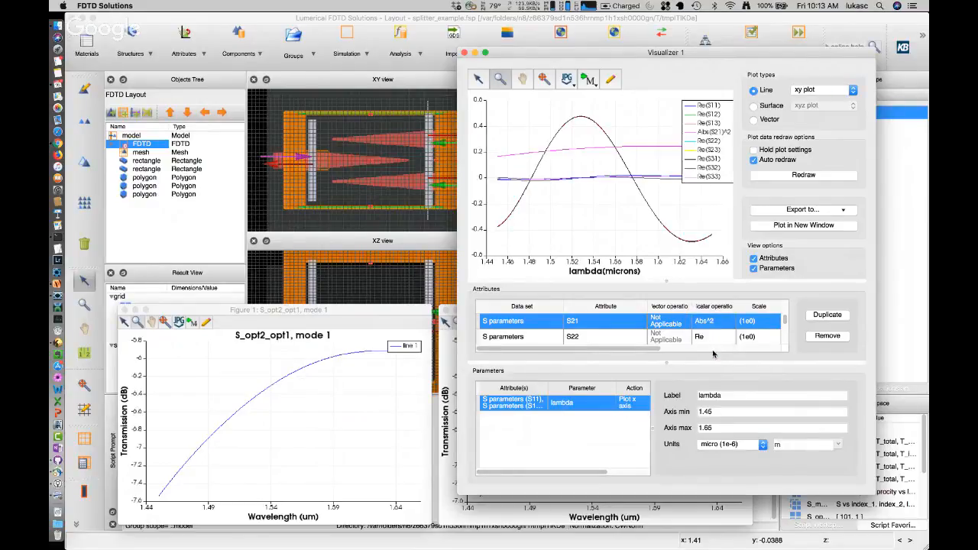
pyautogui.moveTo(535, 180)
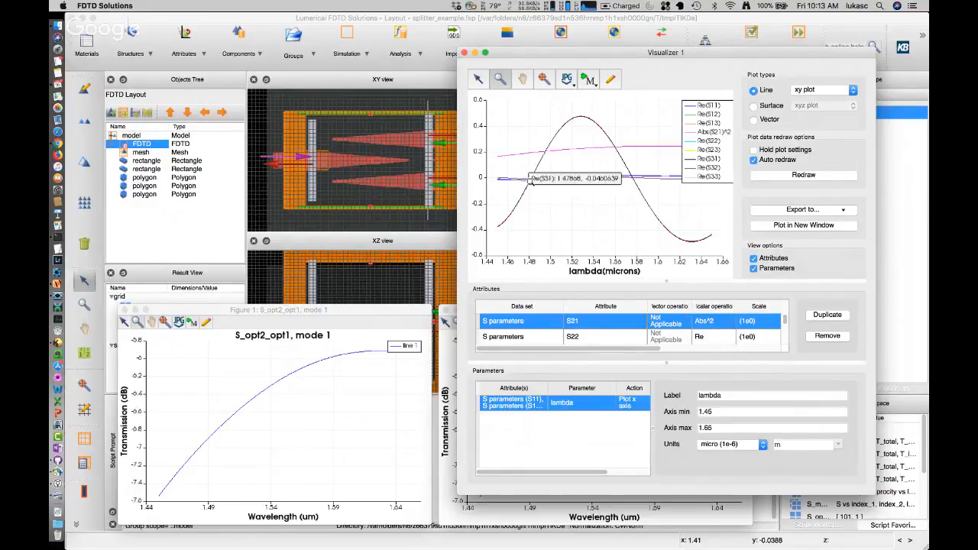
pyautogui.moveTo(659, 145)
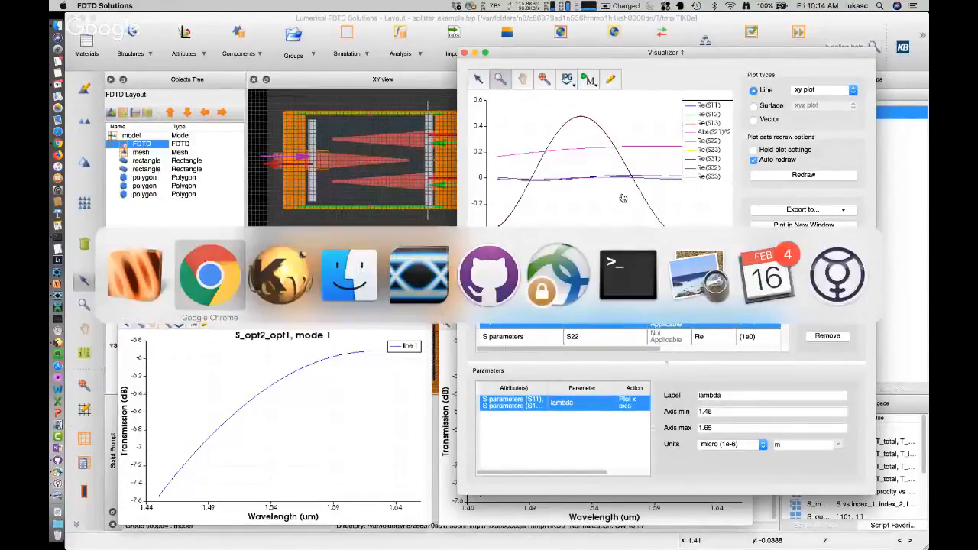
pyautogui.moveTo(419, 275)
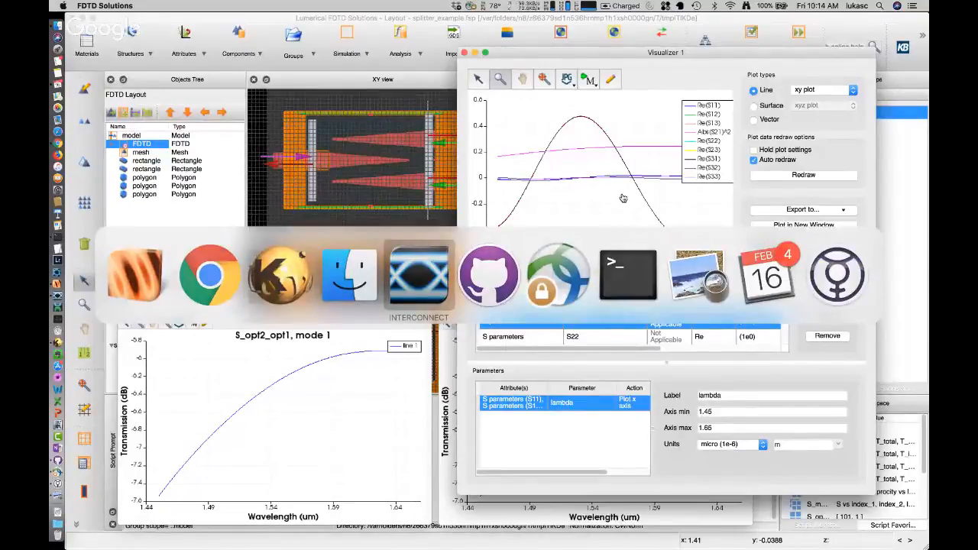
# Bring INTERCONNECT forward, close the old analyzer plot and drag splitter_example onto the schematic.
pyautogui.click(419, 275)
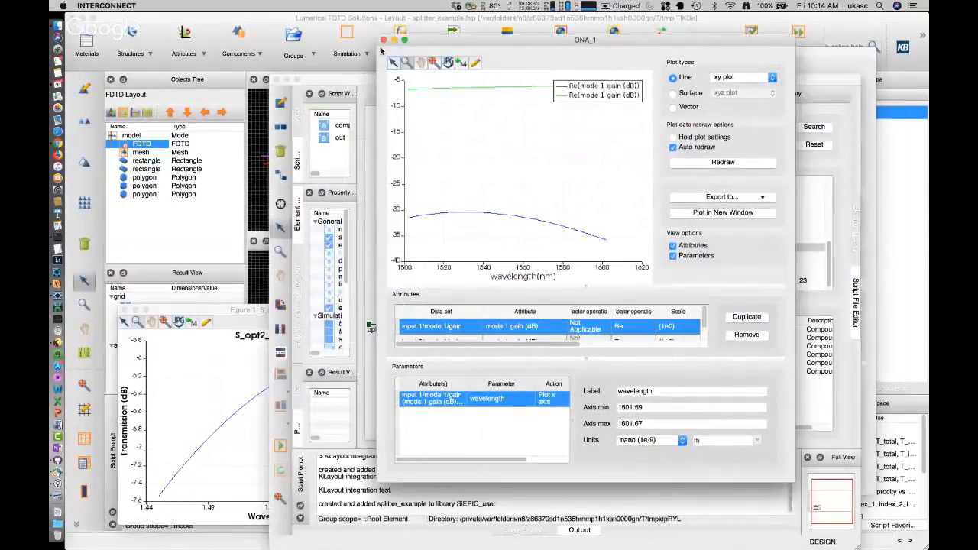
pyautogui.click(382, 40)
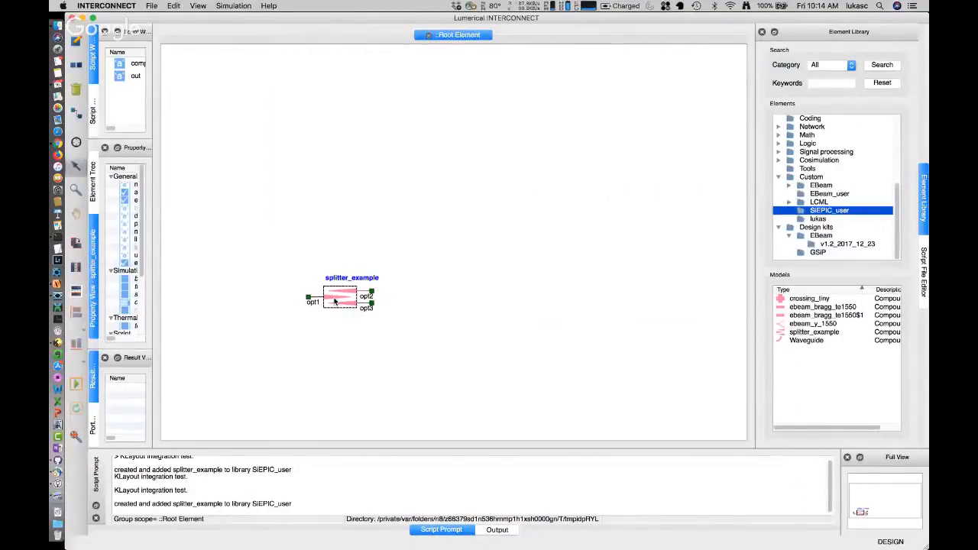
pyautogui.moveTo(340, 298); pyautogui.dragTo(379, 278)
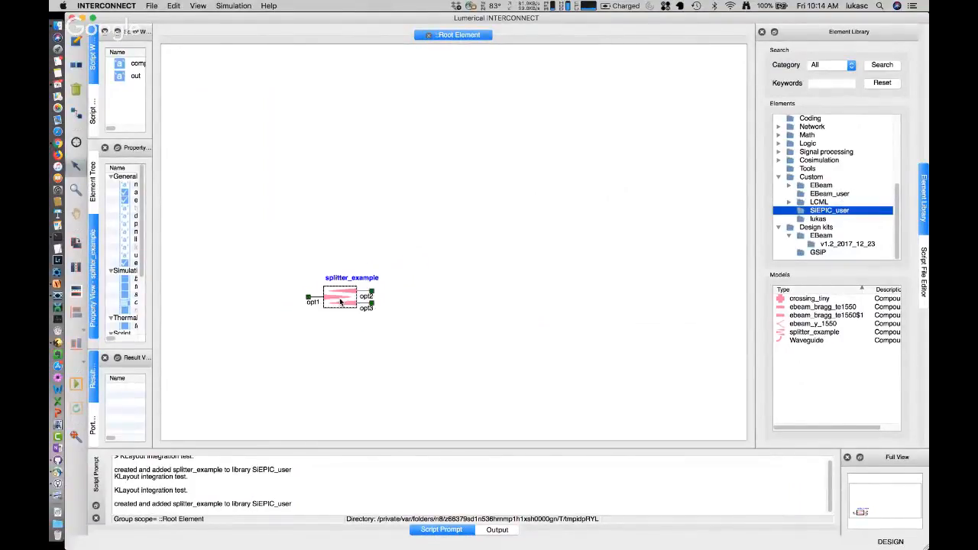
# Centre splitter_example, expand it to see its internal S-parameter circuit, then return to Root Element.
pyautogui.moveTo(340, 298); pyautogui.dragTo(398, 275)
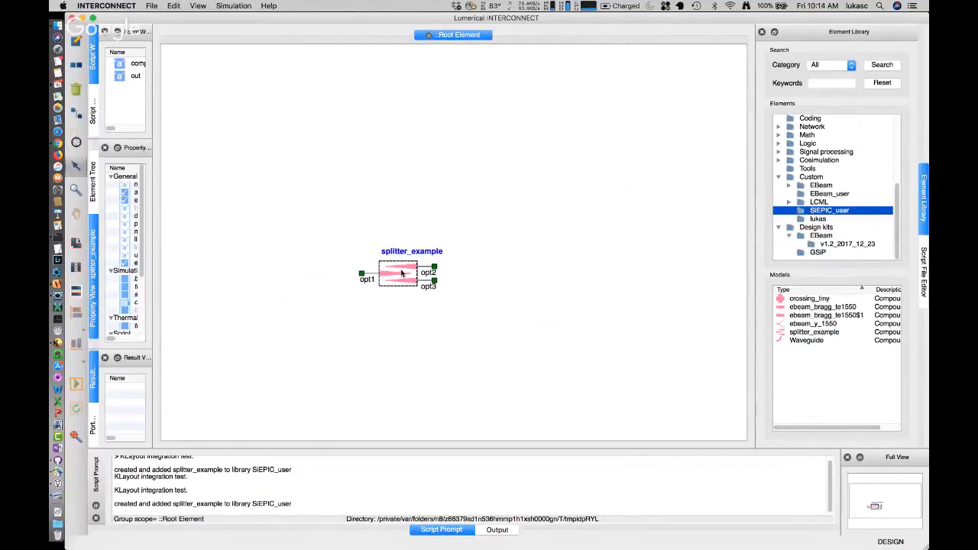
pyautogui.rightClick(397, 272)
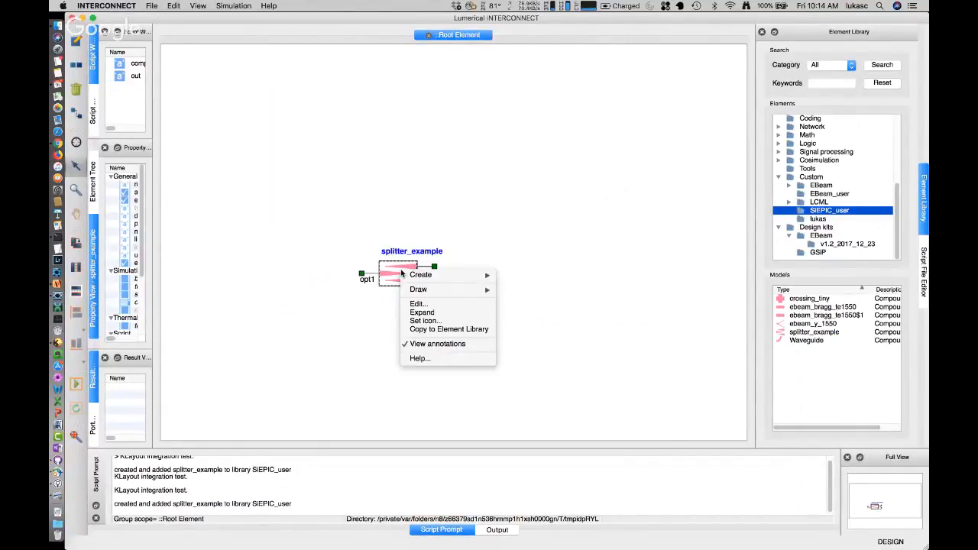
pyautogui.click(419, 303)
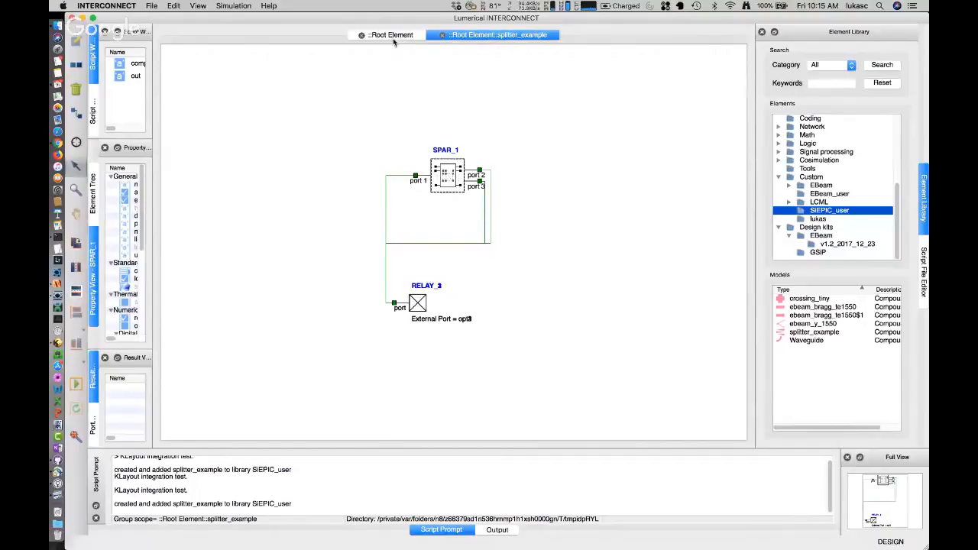
pyautogui.click(390, 34)
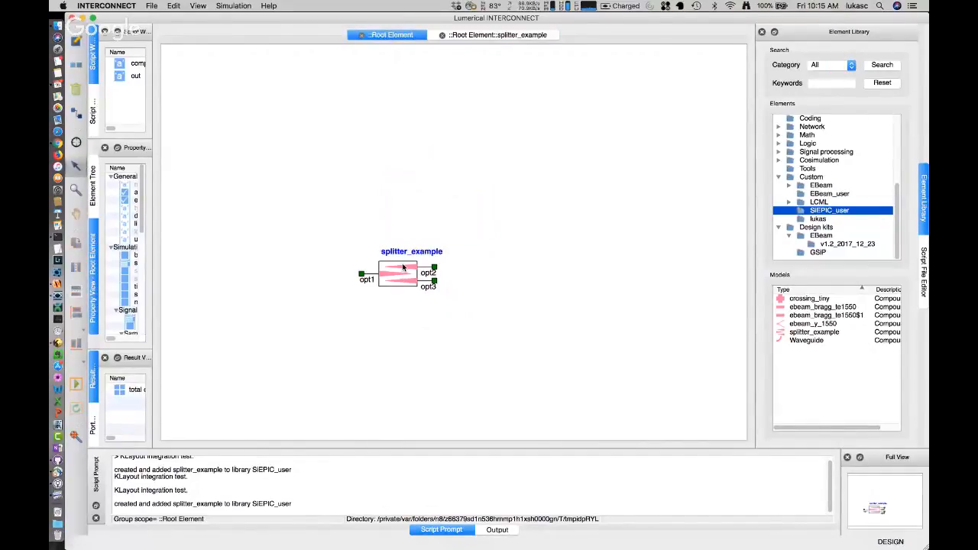
# Add a second splitter_example from Custom > SIEPIC_user, appearing as COMPOUND_1.
pyautogui.click(810, 177)
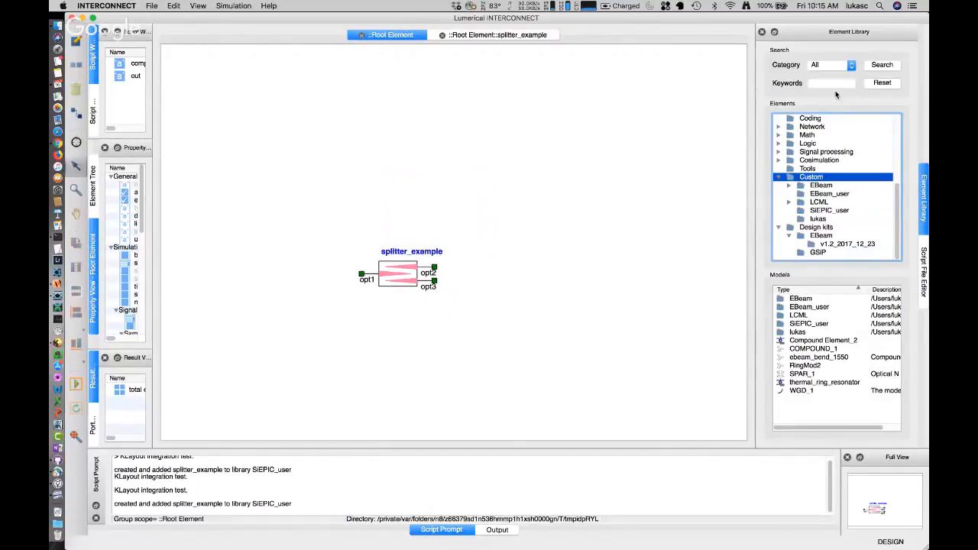
pyautogui.click(829, 211)
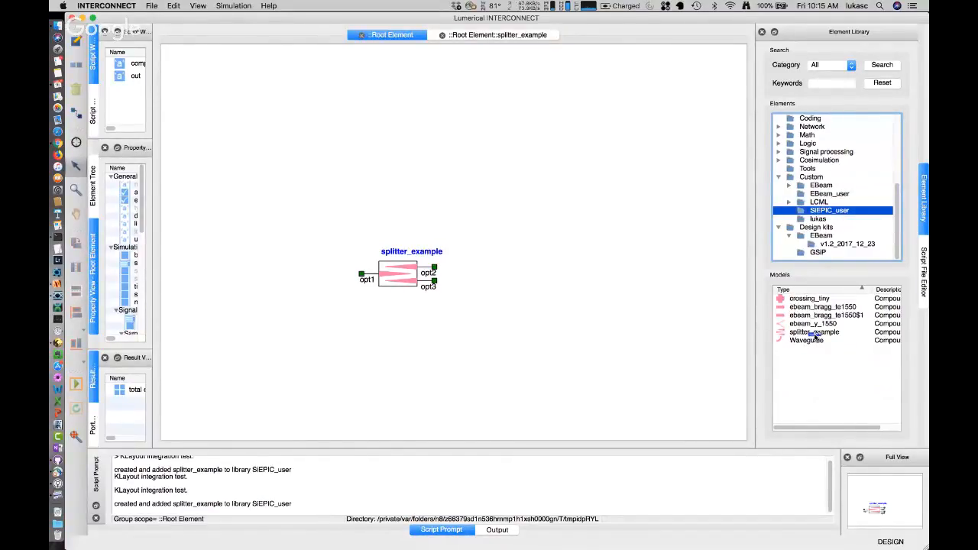
pyautogui.click(813, 331)
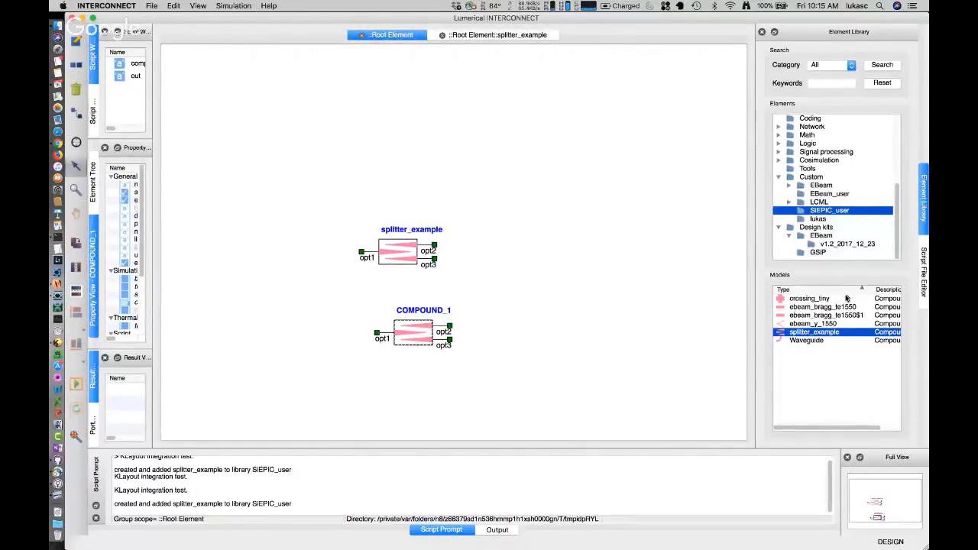
# Add ONA_wavelength from Design kits > EBeam > v1.2_2017_12_23 as ONA_1 and run the circuit simulation.
pyautogui.click(816, 226)
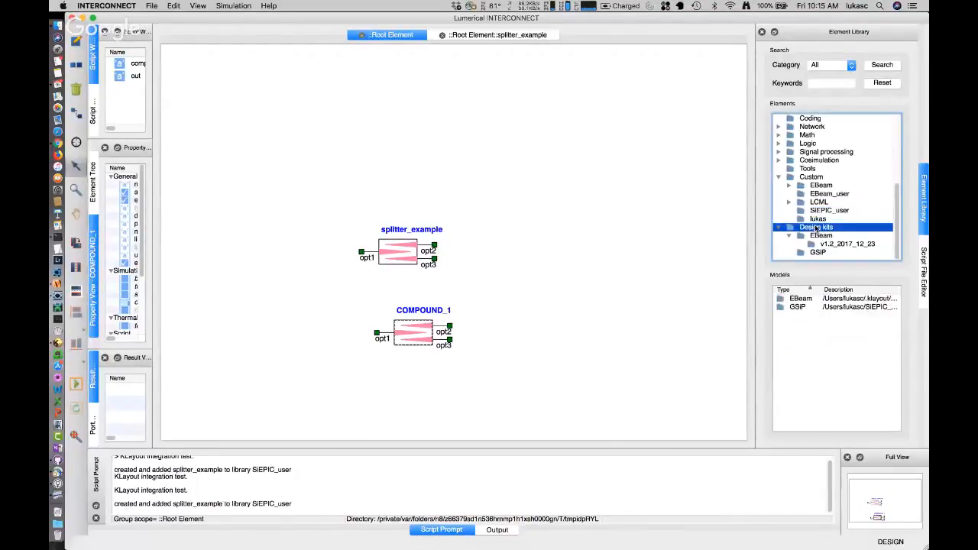
pyautogui.click(822, 235)
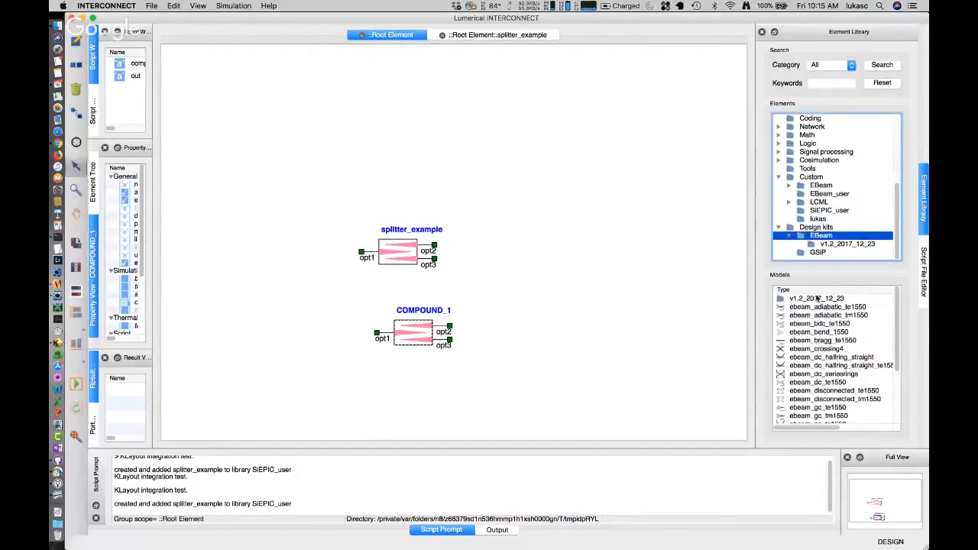
pyautogui.click(847, 245)
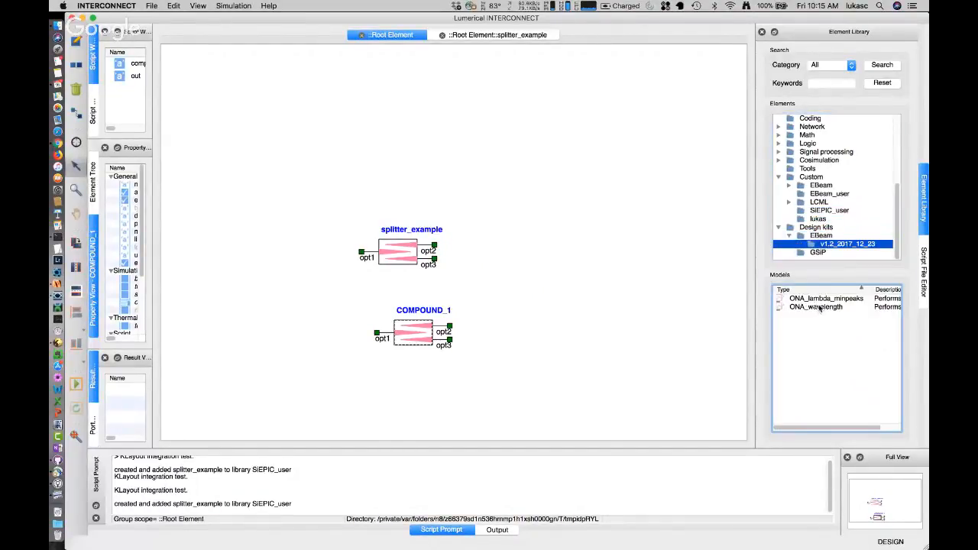
pyautogui.click(817, 306)
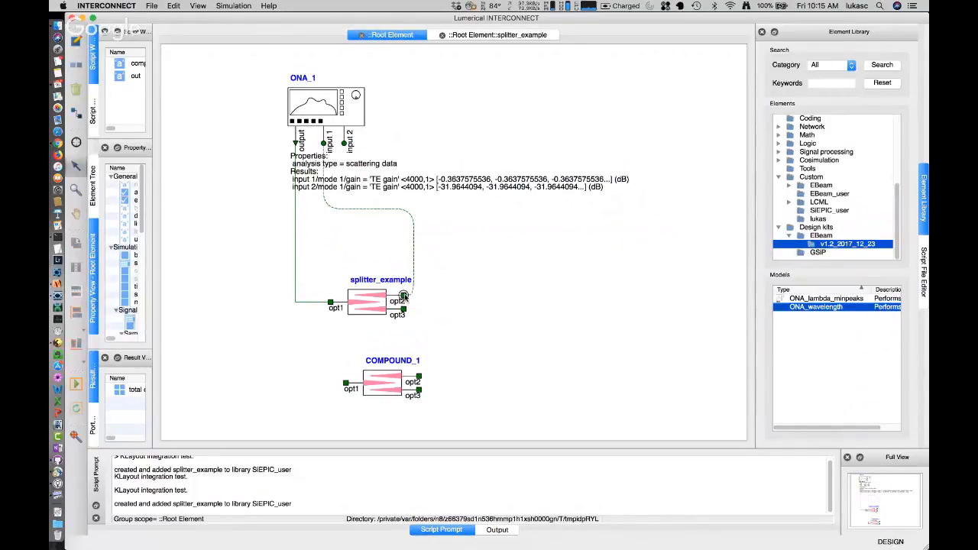
pyautogui.click(77, 385)
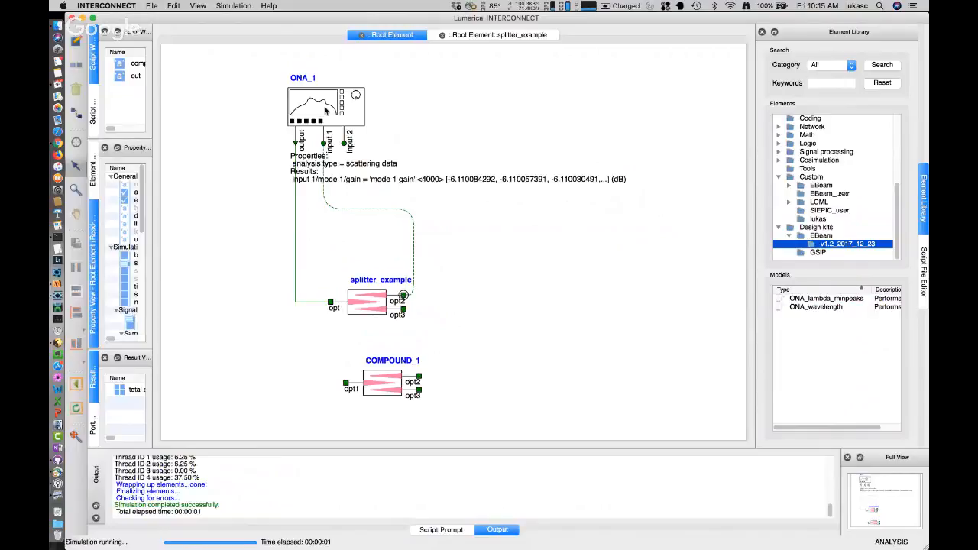
pyautogui.rightClick(313, 107)
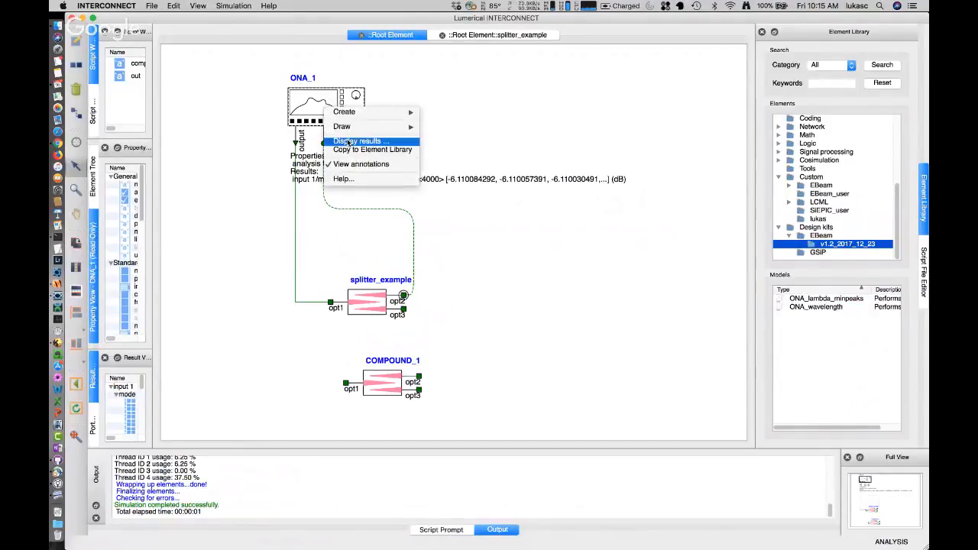
# Display ONA_1's gain-versus-wavelength plot, then close it to return to the schematic.
pyautogui.click(358, 141)
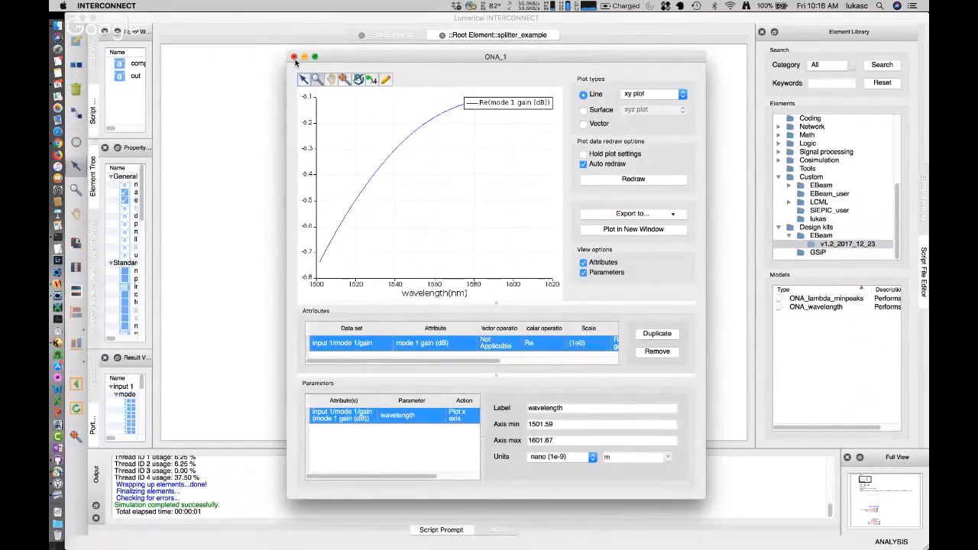
pyautogui.click(293, 57)
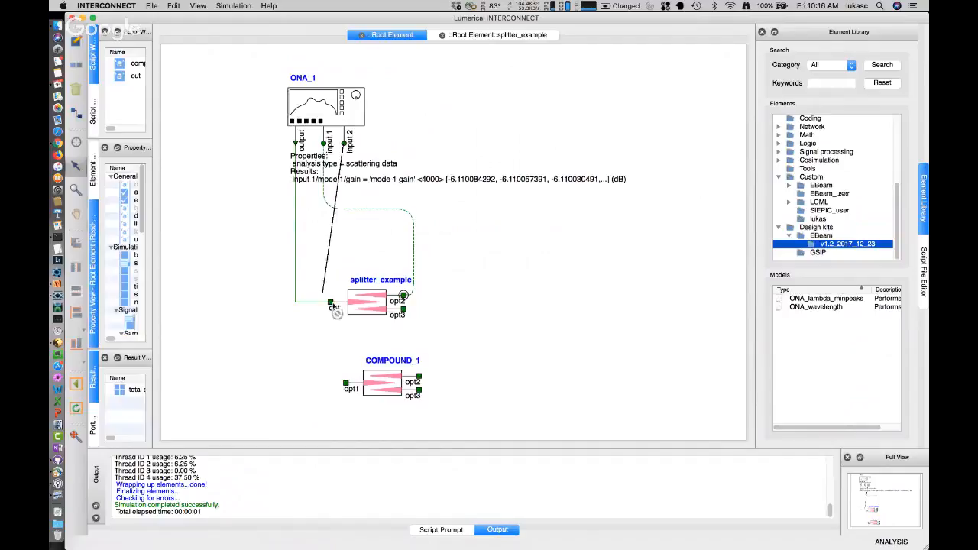
# Wire ONA input 2 to splitter opt2, view both gain curves near -6 dB and -35 dB, then select the EBeam kit.
pyautogui.click(440, 529)
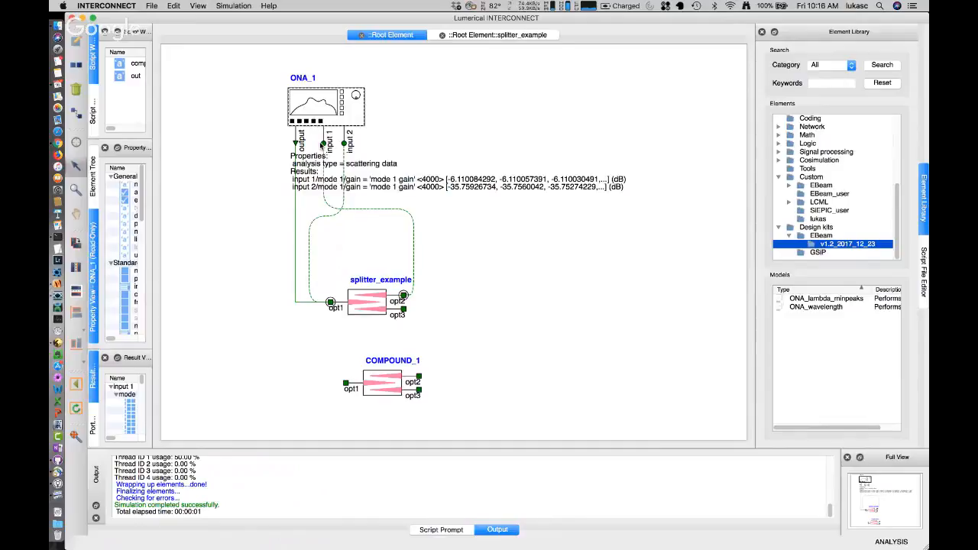
pyautogui.doubleClick(324, 103)
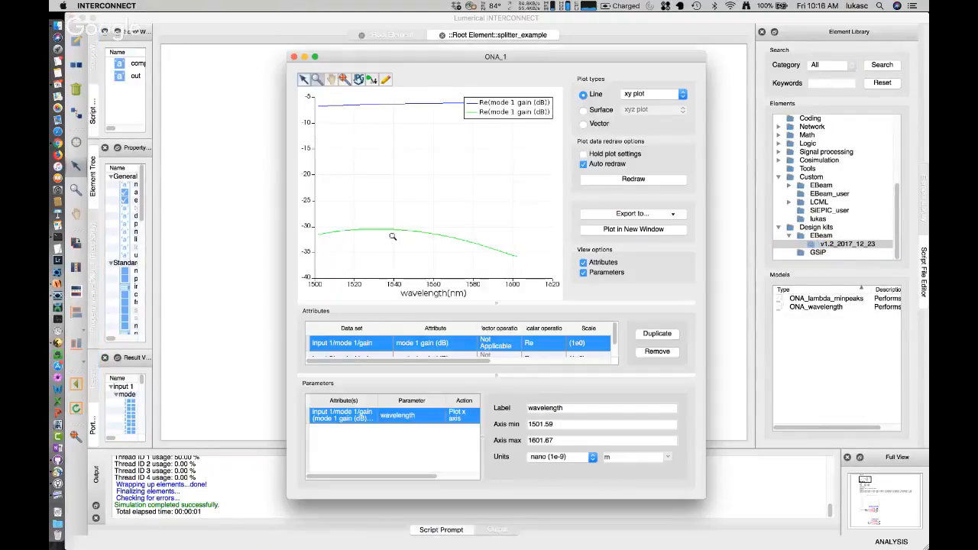
pyautogui.moveTo(396, 234)
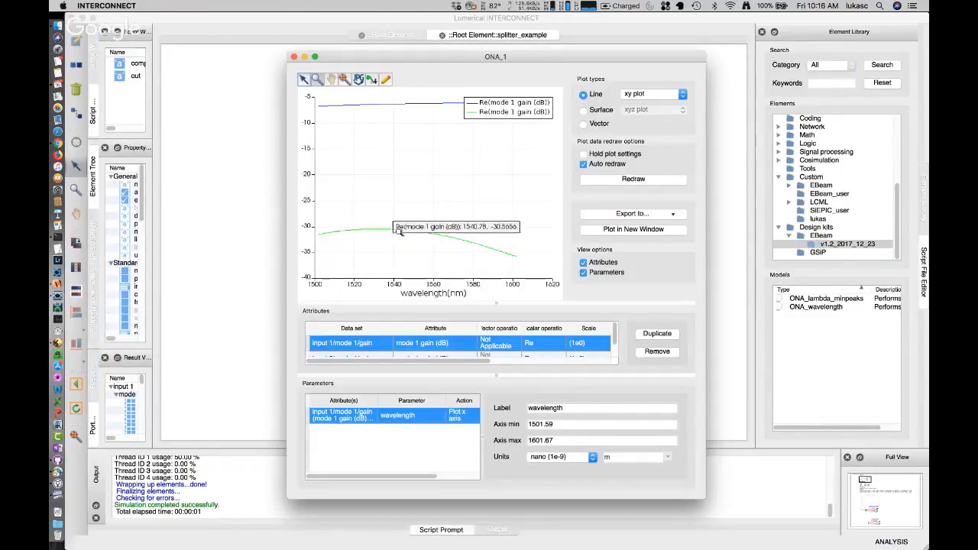
pyautogui.moveTo(471, 243)
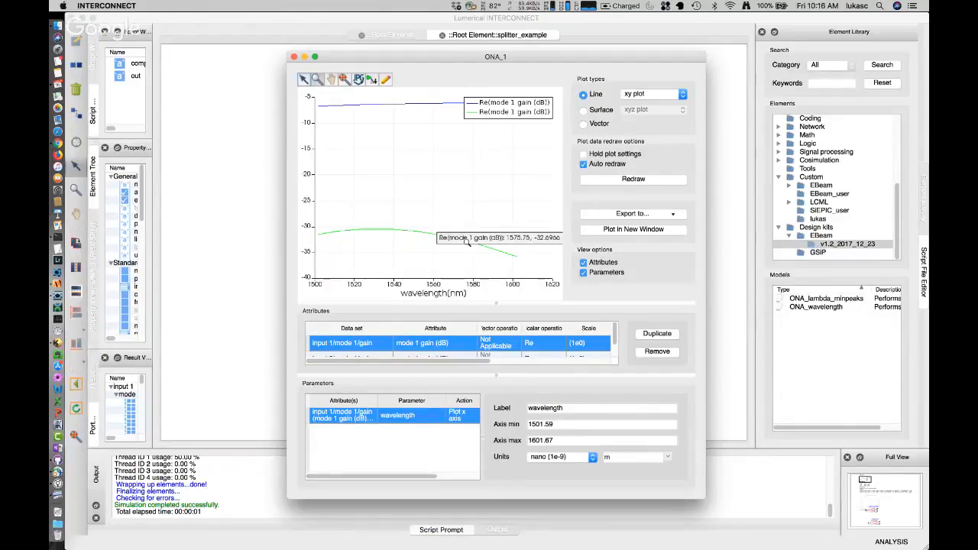
pyautogui.moveTo(305, 73)
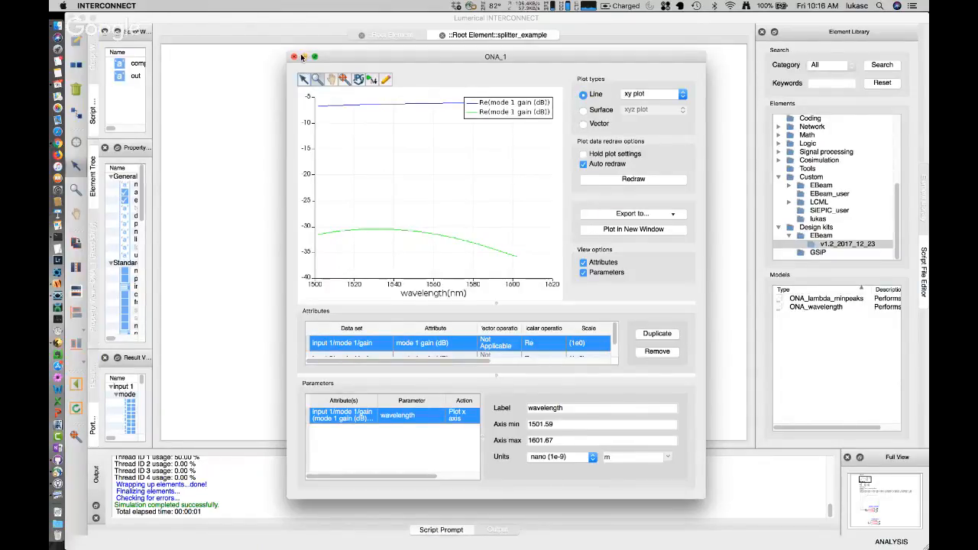
pyautogui.click(294, 57)
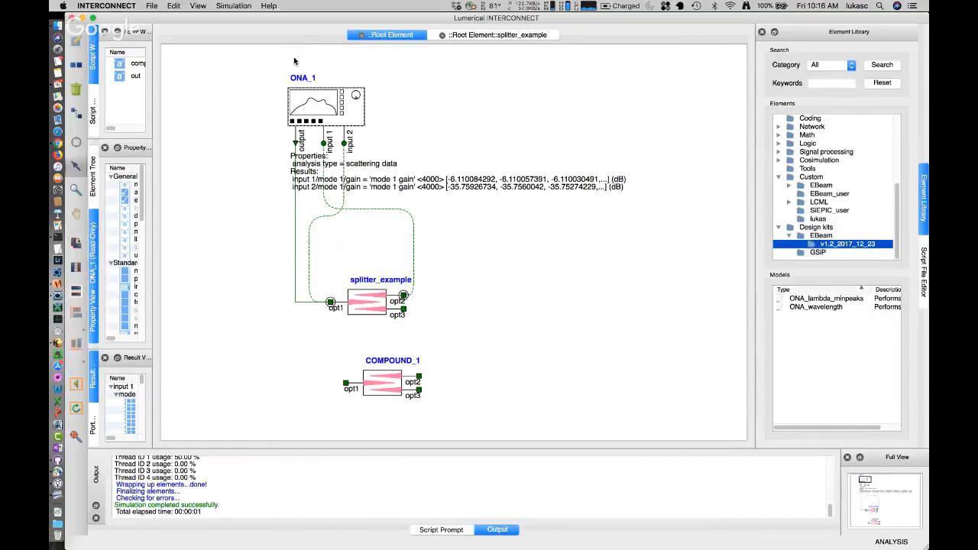
pyautogui.moveTo(740, 104)
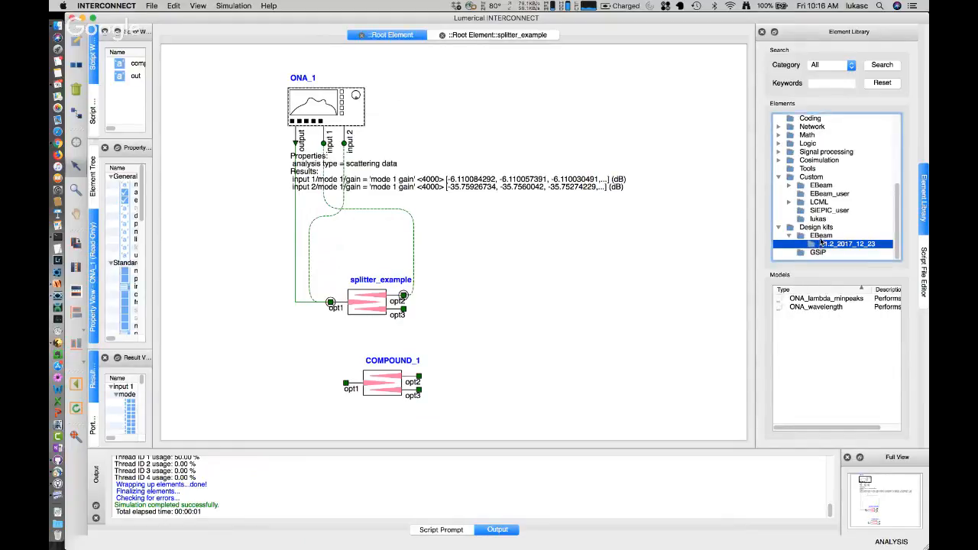
pyautogui.click(821, 235)
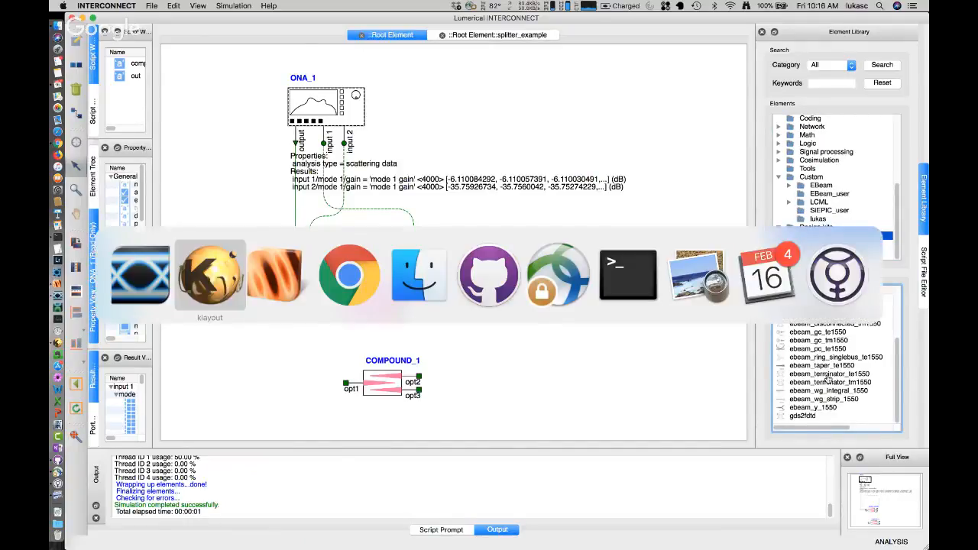
# Make a shallow copy of the splitter instance in the top Splitter cell.
pyautogui.click(209, 273)
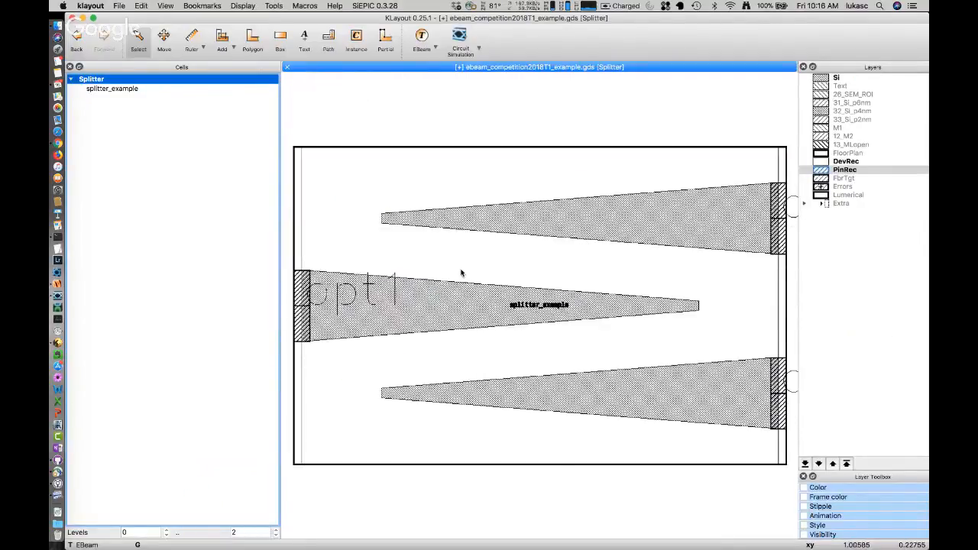
pyautogui.scroll(-3)
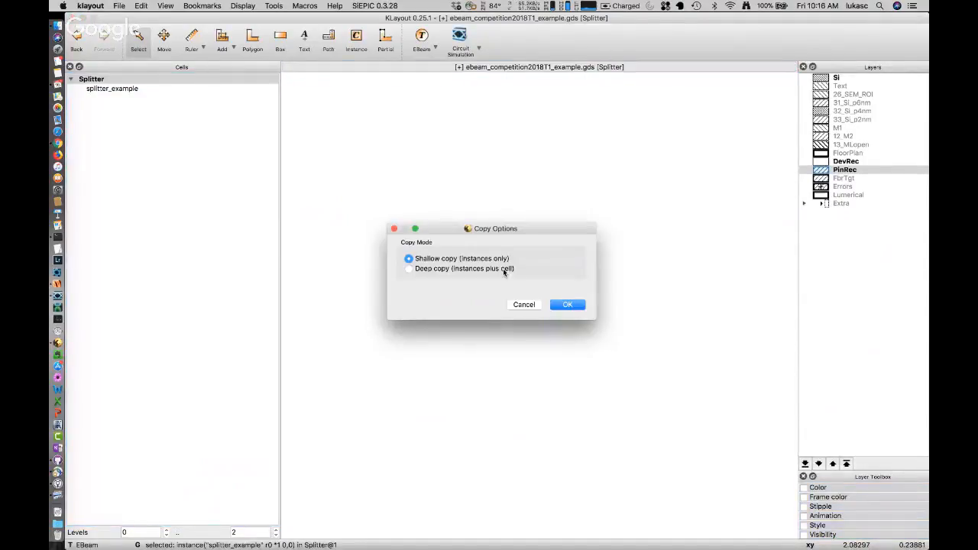
pyautogui.click(568, 304)
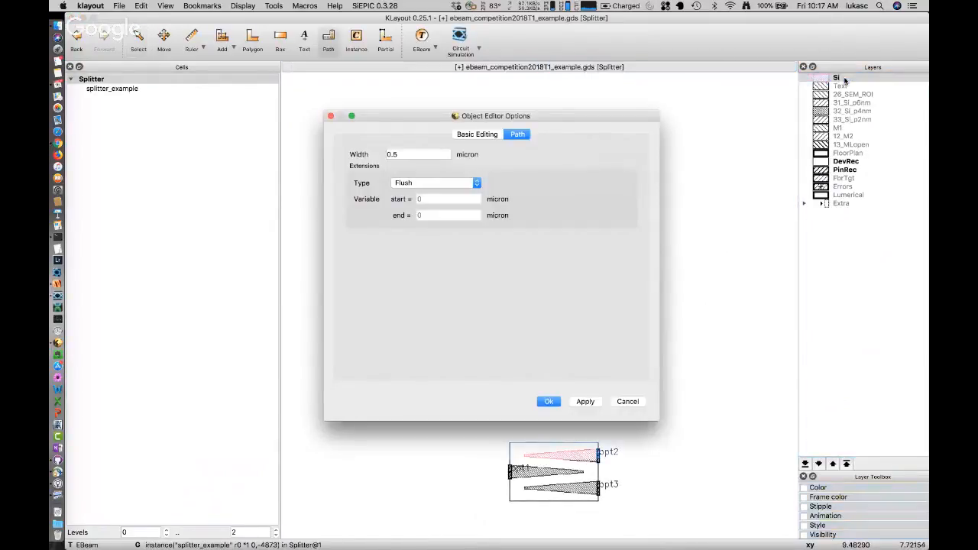
# Convert the two drawn paths into Strip TE 1550 waveguides of unequal length.
pyautogui.click(547, 400)
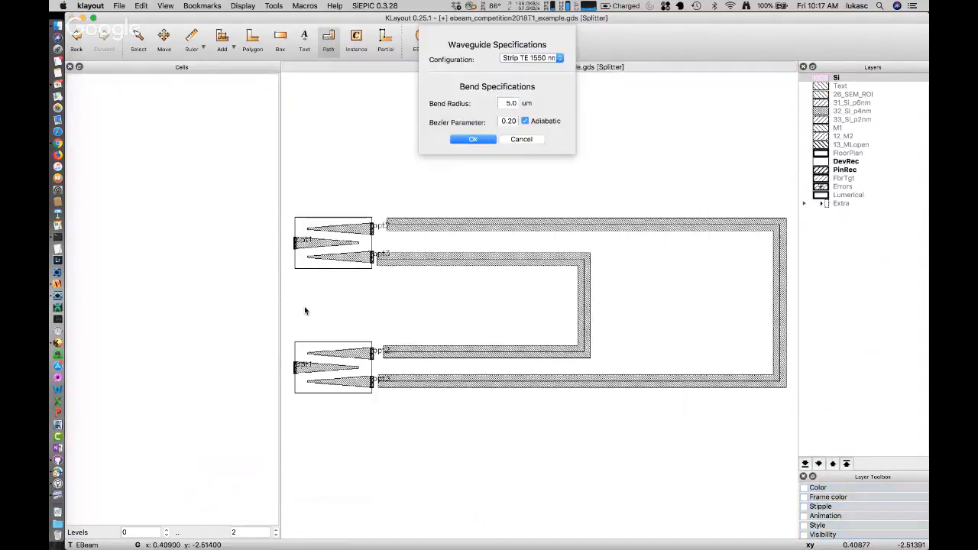
pyautogui.click(473, 139)
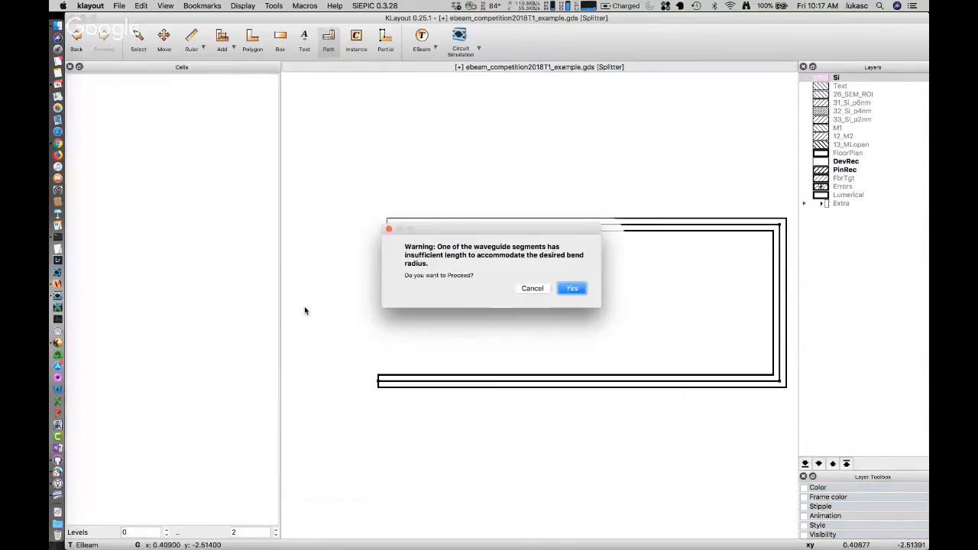
pyautogui.click(572, 287)
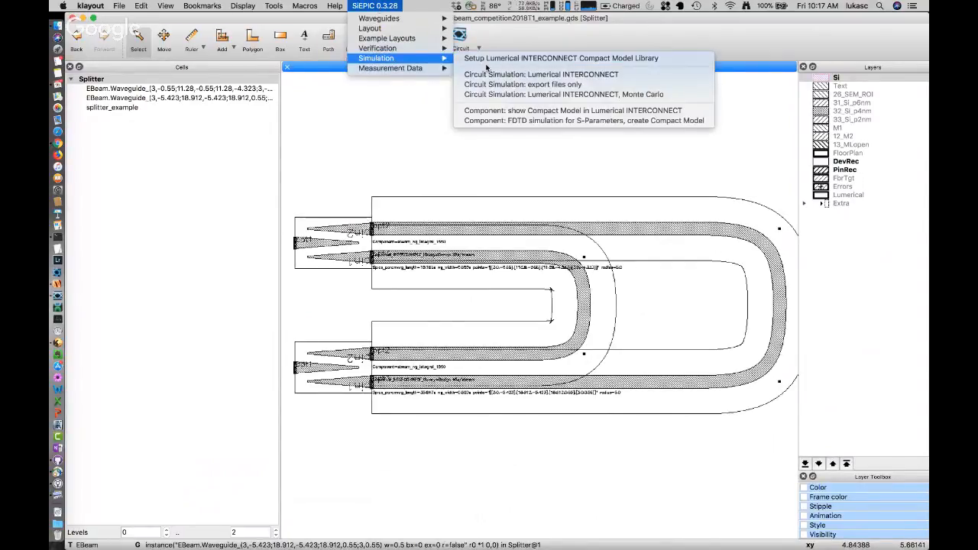
pyautogui.moveTo(541, 74)
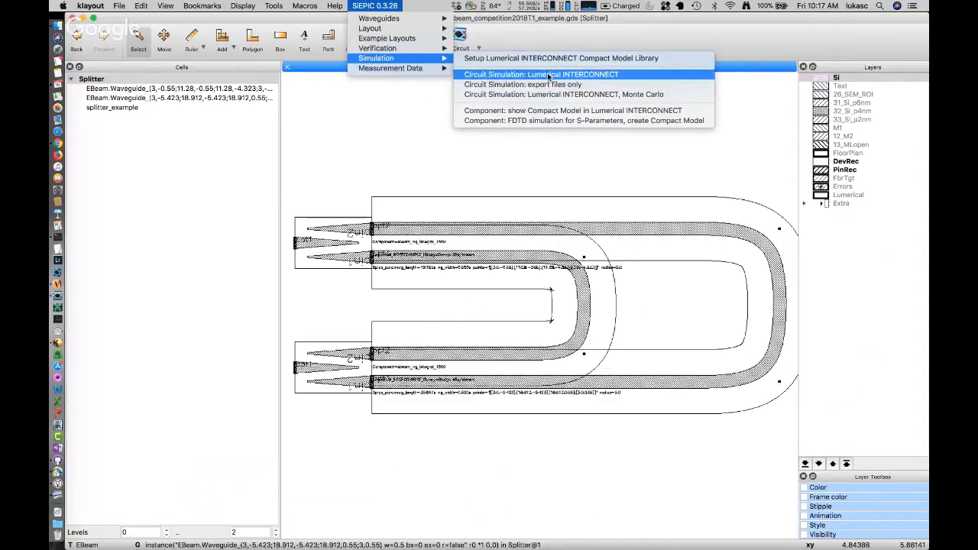
# Export the two-splitter layout to Lumerical INTERCONNECT for circuit simulation.
pyautogui.click(541, 74)
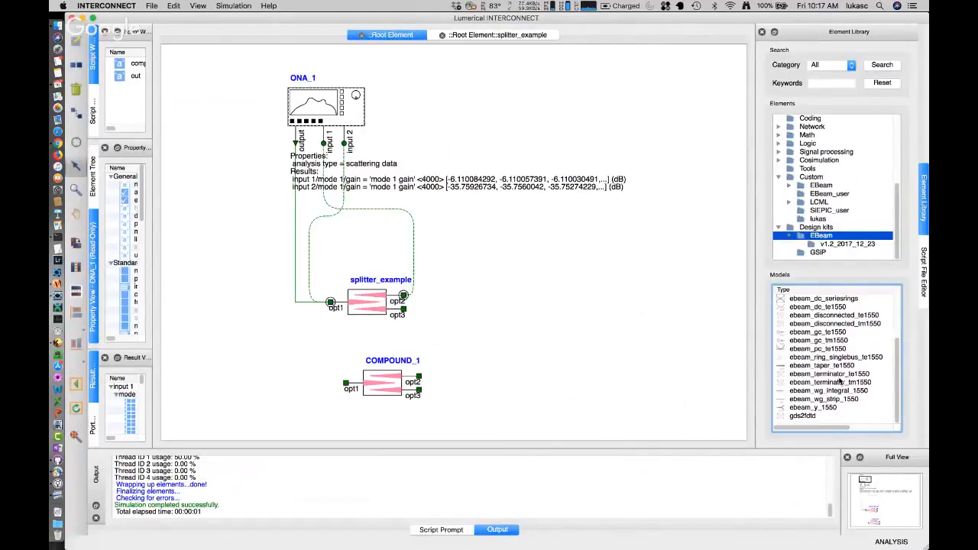
# Place ebeam_wg_integral_1550 waveguide elements of 100 µm and 200 µm on the schematic.
pyautogui.click(825, 391)
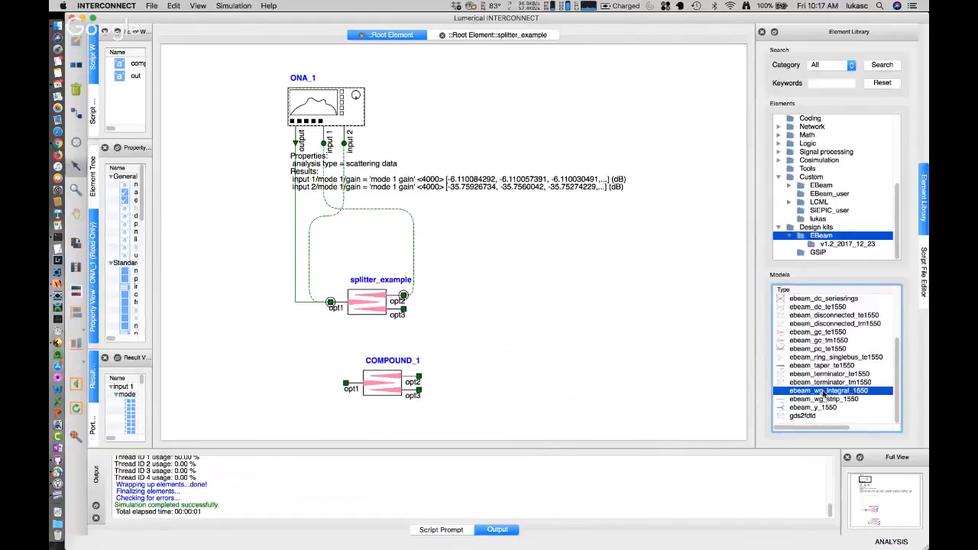
pyautogui.doubleClick(829, 391)
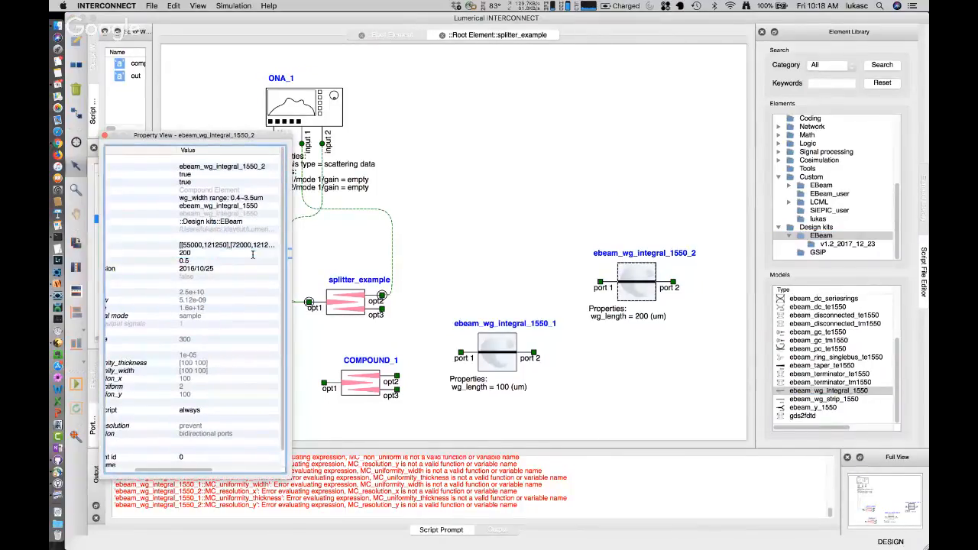
pyautogui.click(391, 33)
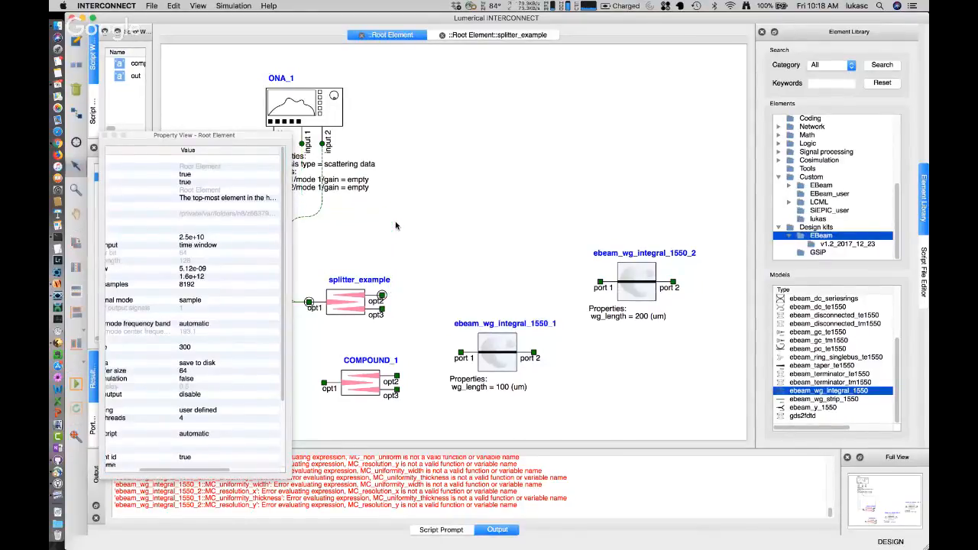
pyautogui.moveTo(410, 330)
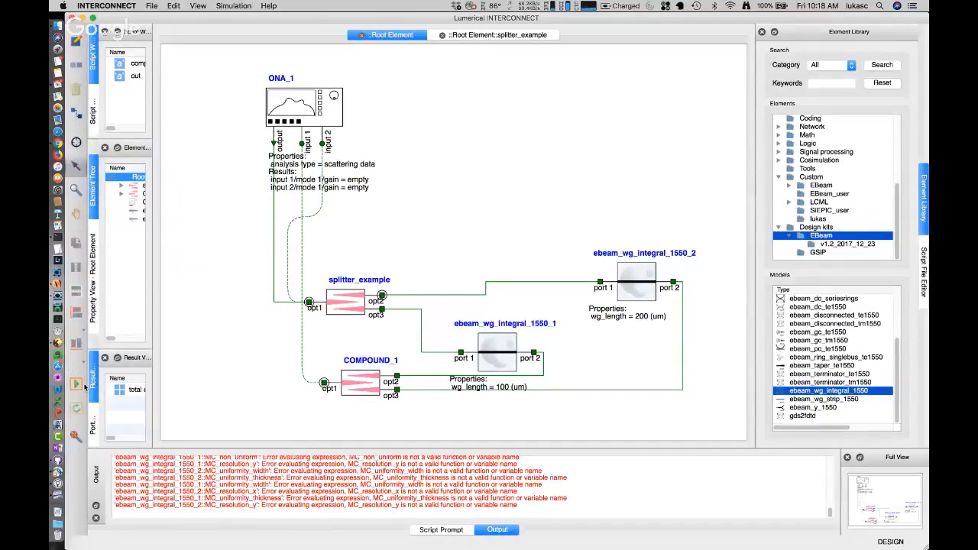
# Resimulate the wired interferometer so ONA_1 reports new gain results.
pyautogui.click(233, 6)
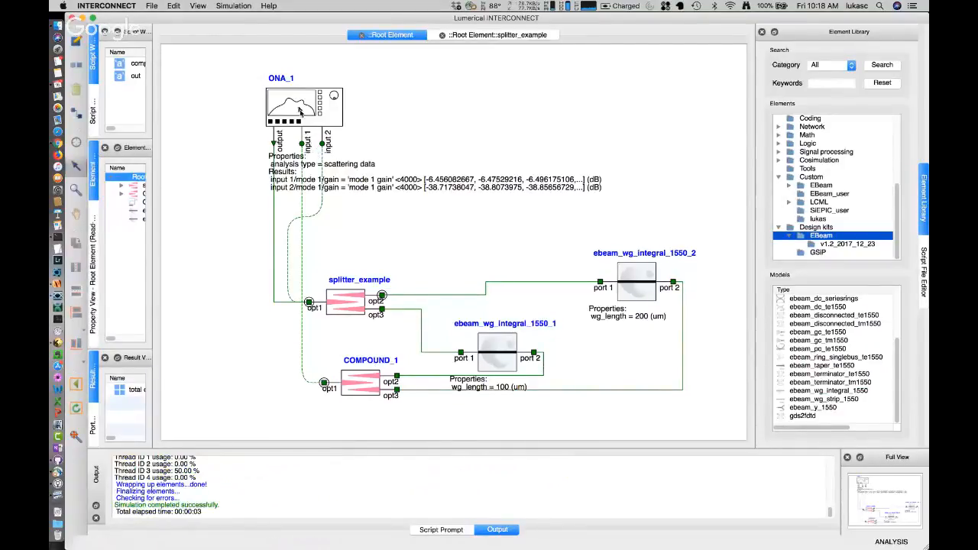
pyautogui.rightClick(298, 107)
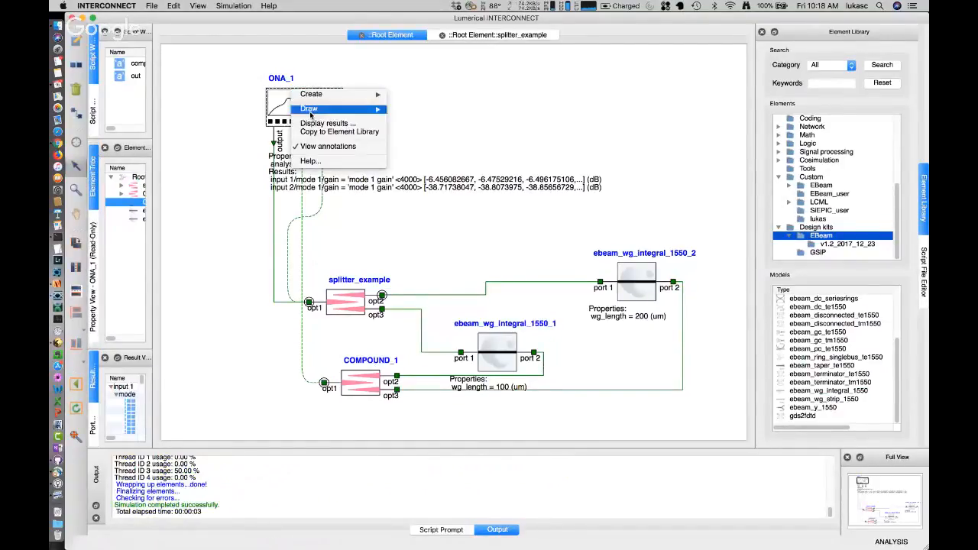
# Plot ONA_1's gain spectra showing the interference fringes, then close the plot.
pyautogui.click(324, 122)
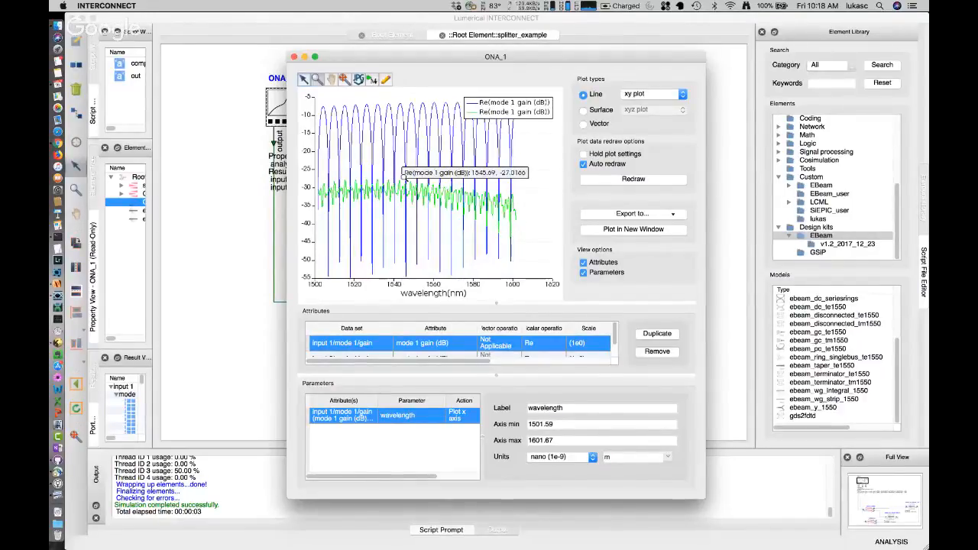
pyautogui.click(294, 56)
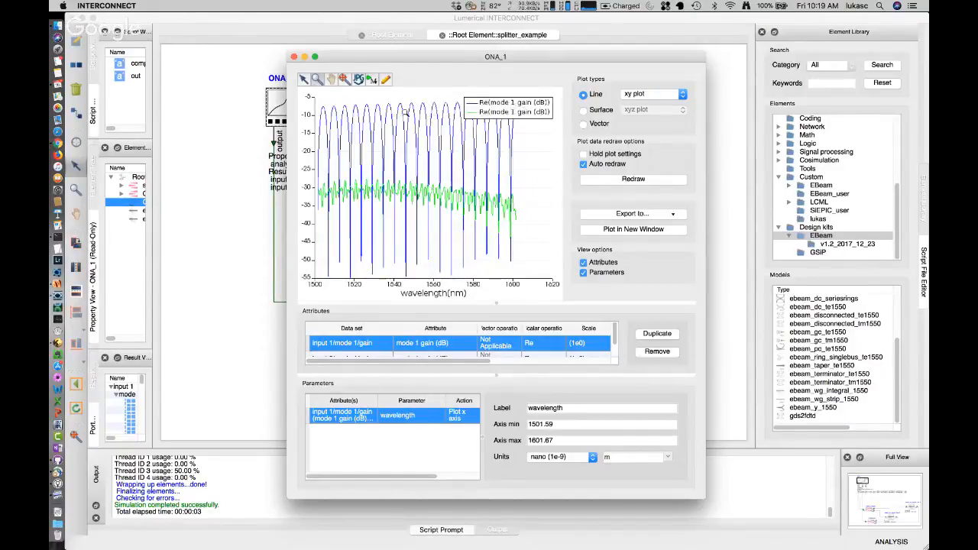
pyautogui.moveTo(401, 115)
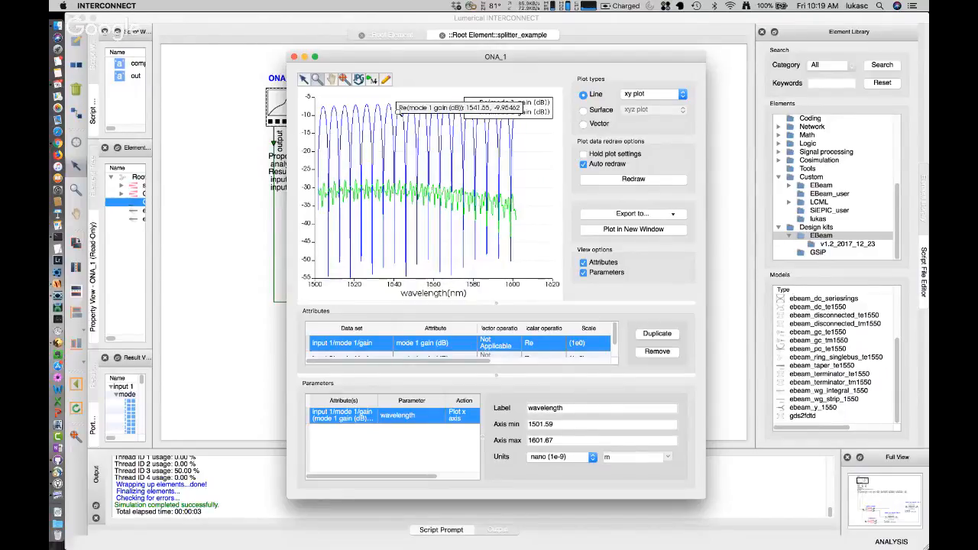
pyautogui.moveTo(451, 95)
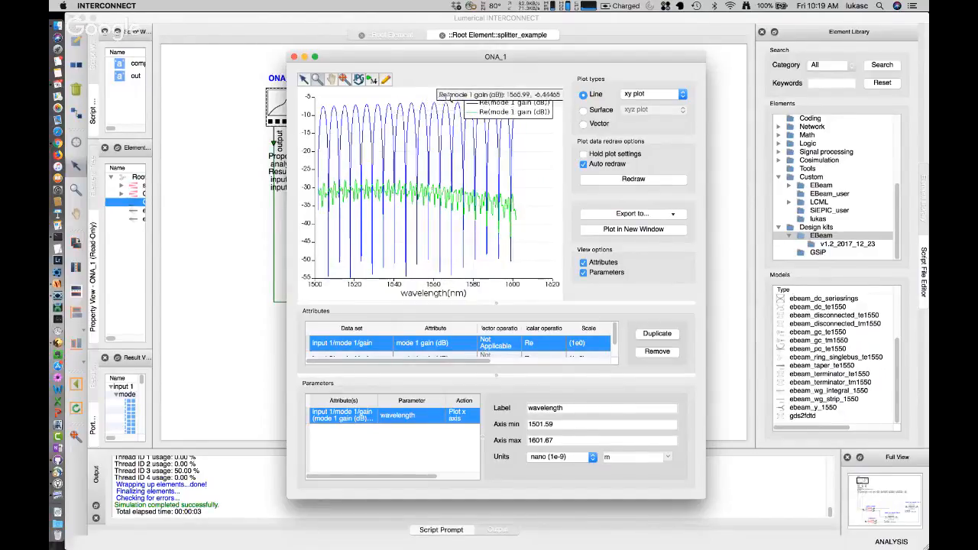
pyautogui.moveTo(441, 115)
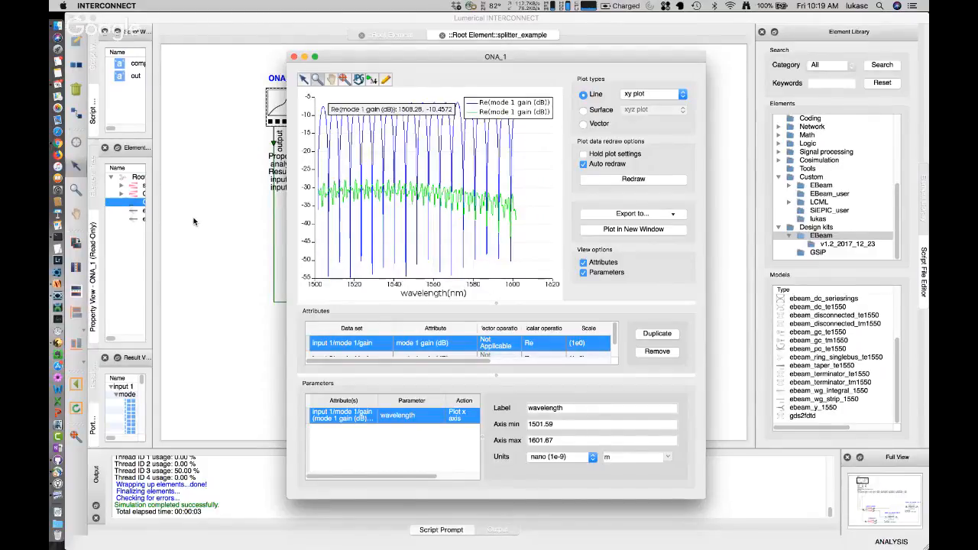
pyautogui.click(294, 55)
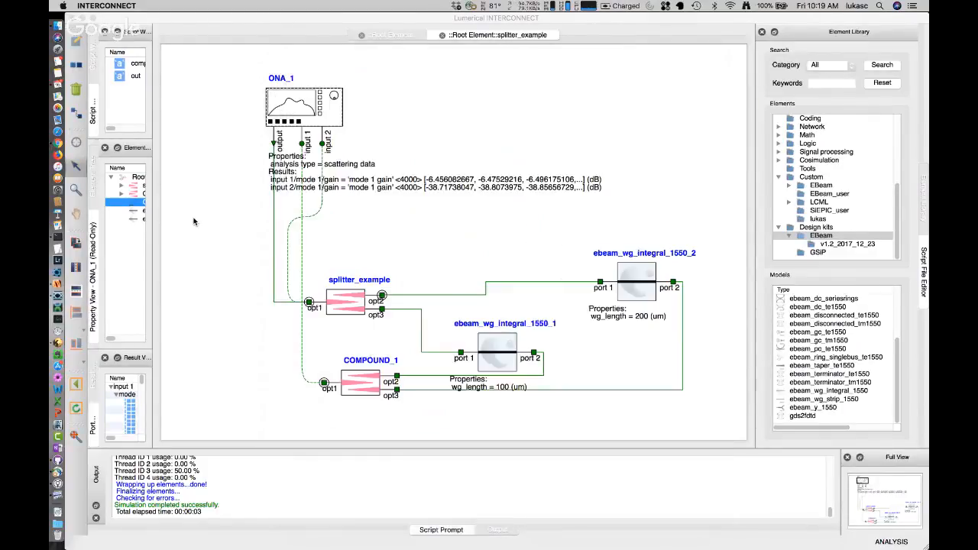